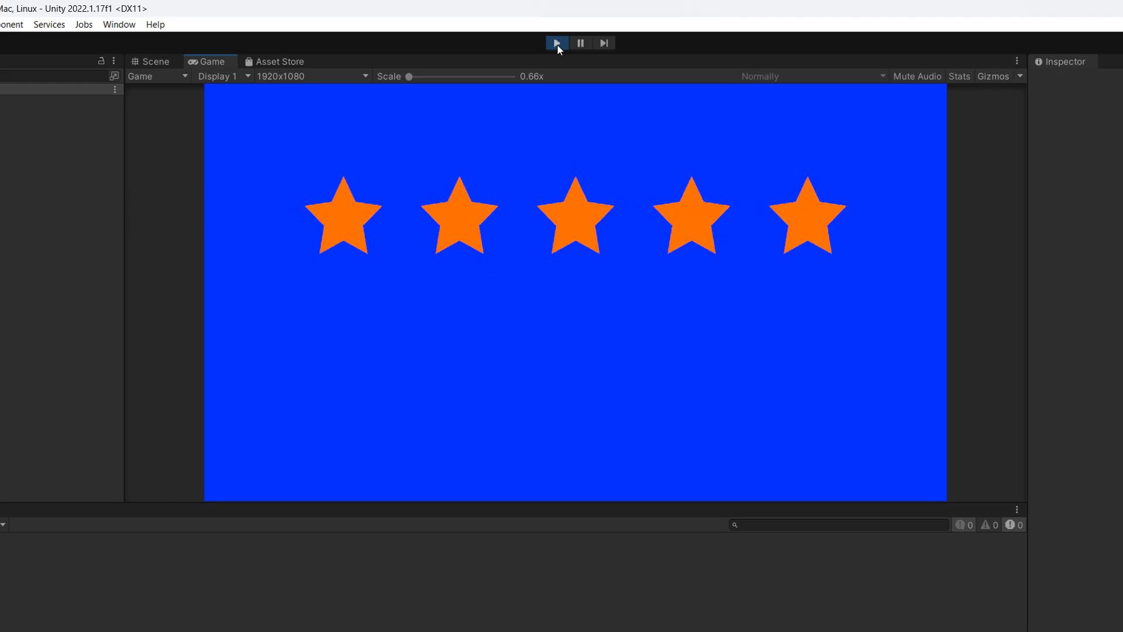
Exit Play mode and inspect Canvas, Background, YellowStar and GreyStar in the Scene view
{"action": "left_click", "coordinate": [556, 42]}
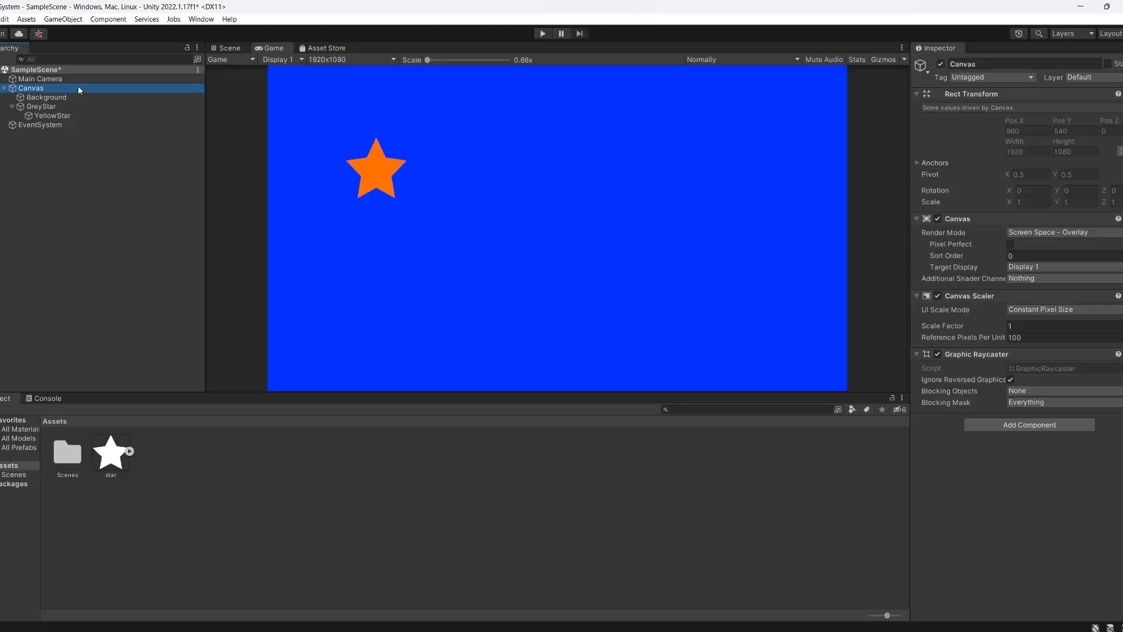
{"action": "left_click", "coordinate": [228, 47]}
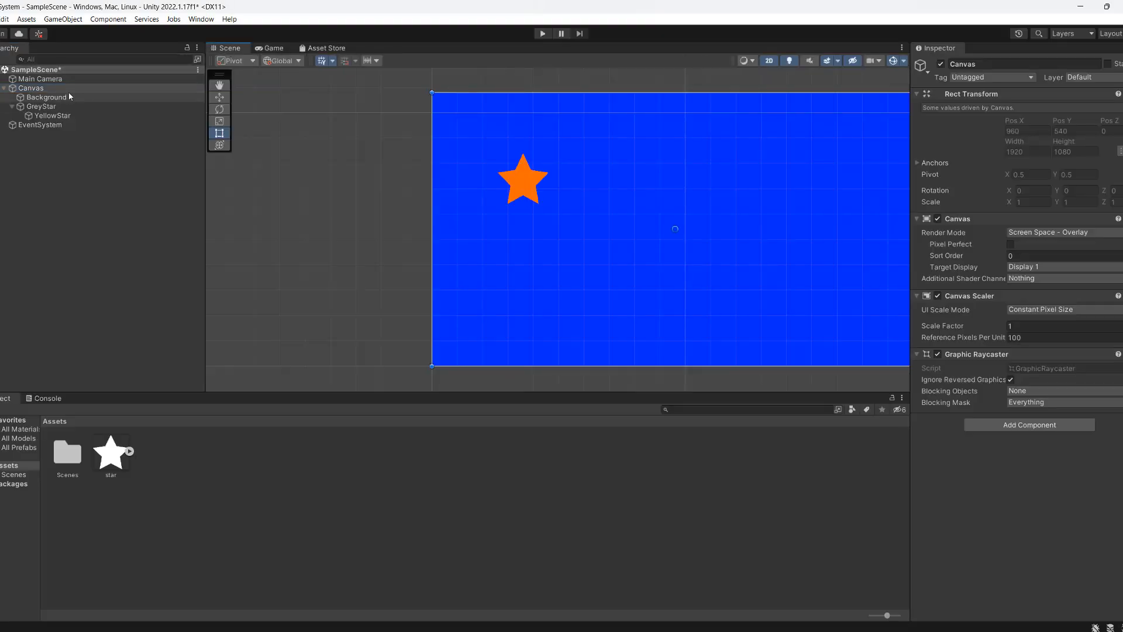
{"action": "left_click", "coordinate": [47, 96]}
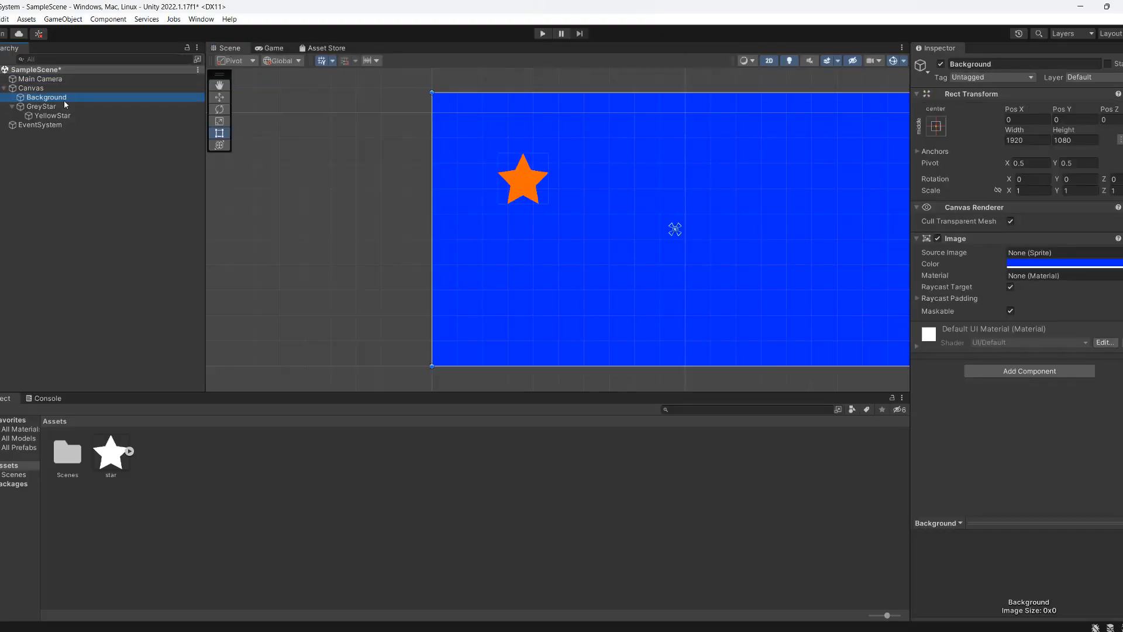
{"action": "left_click", "coordinate": [53, 116]}
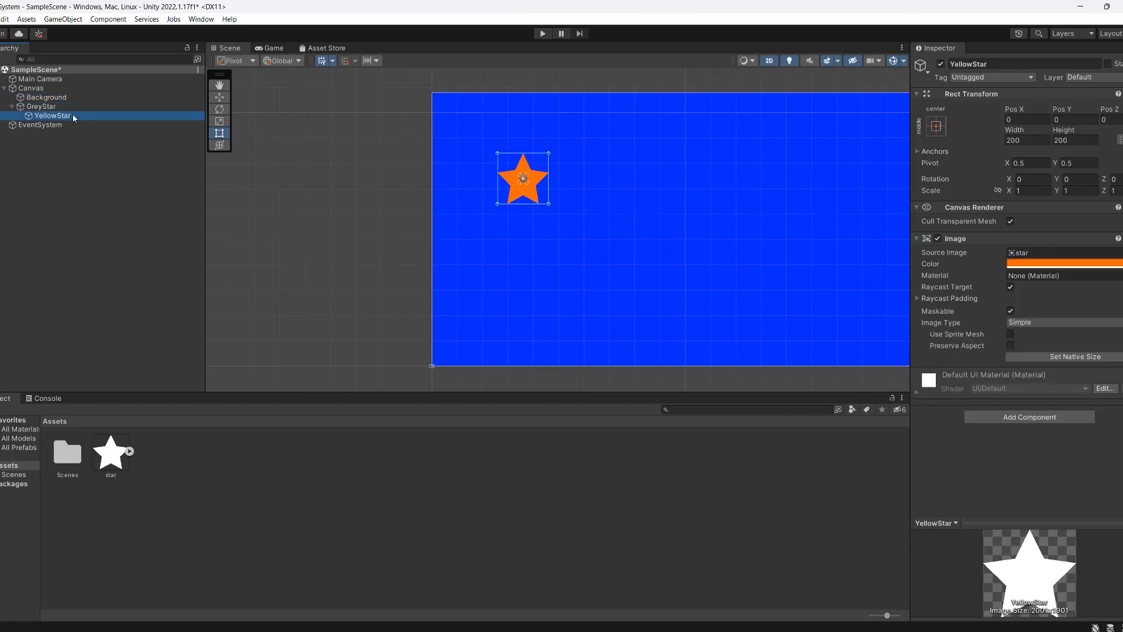
{"action": "left_click", "coordinate": [42, 106]}
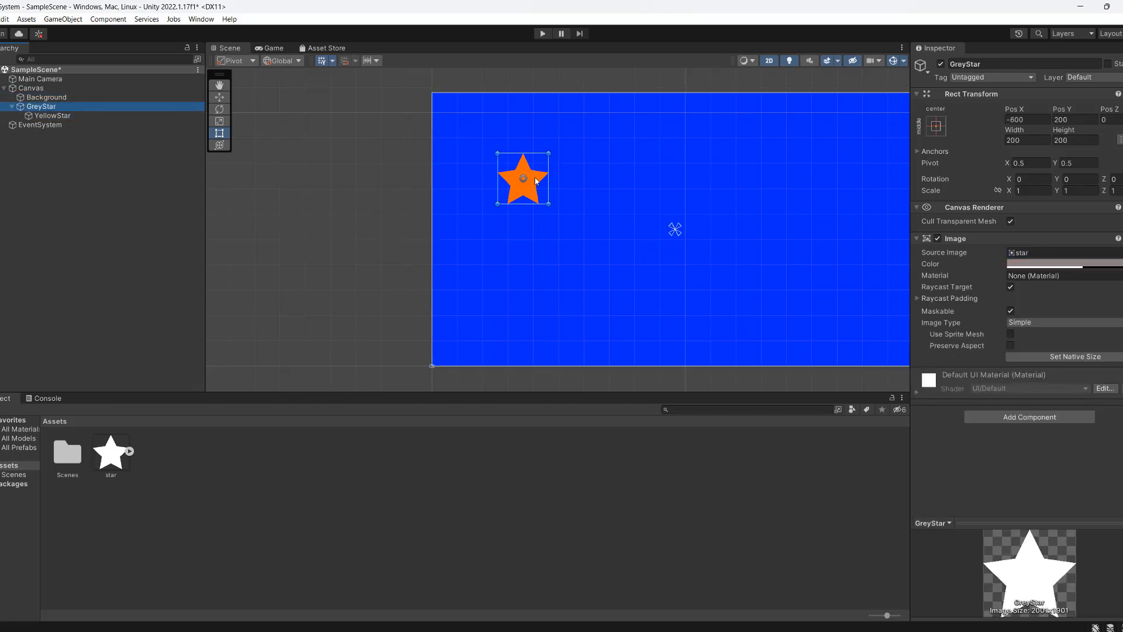
Move the yellow star beside the grey star and reveal its star sprite asset
{"action": "left_click", "coordinate": [52, 115]}
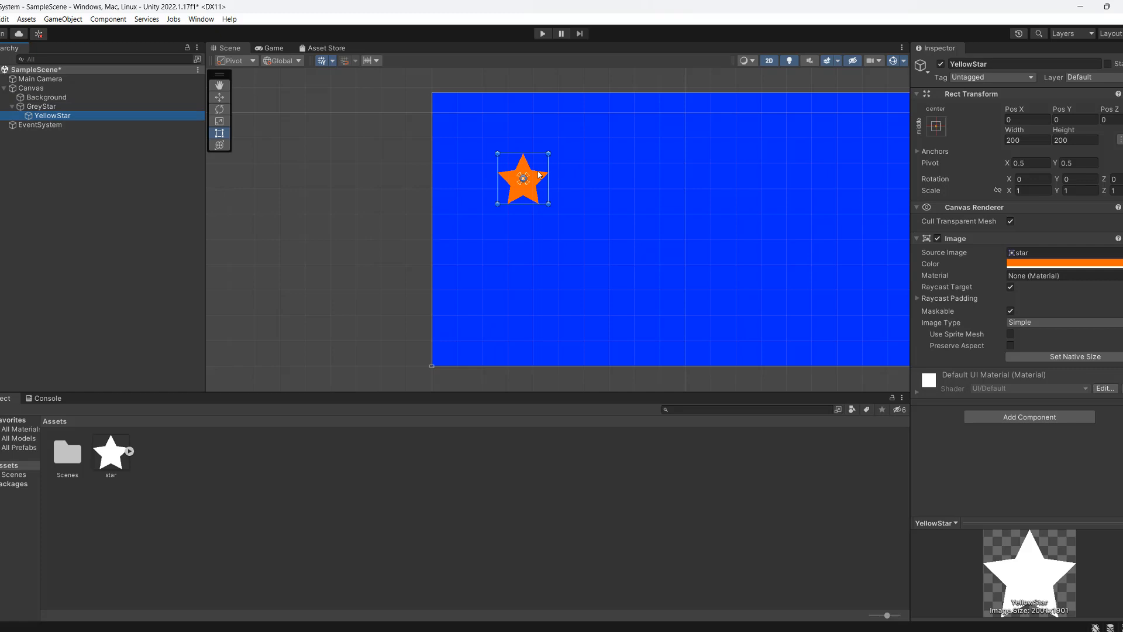
{"action": "left_click_drag", "start_coordinate": [524, 178], "coordinate": [586, 178]}
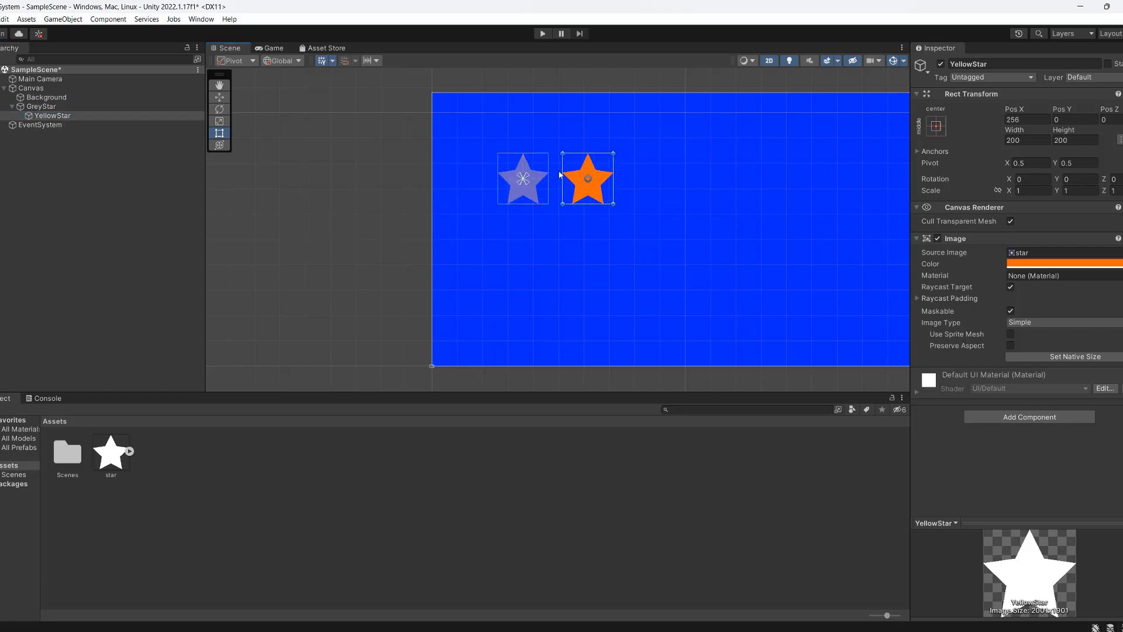
{"action": "mouse_move", "coordinate": [545, 233]}
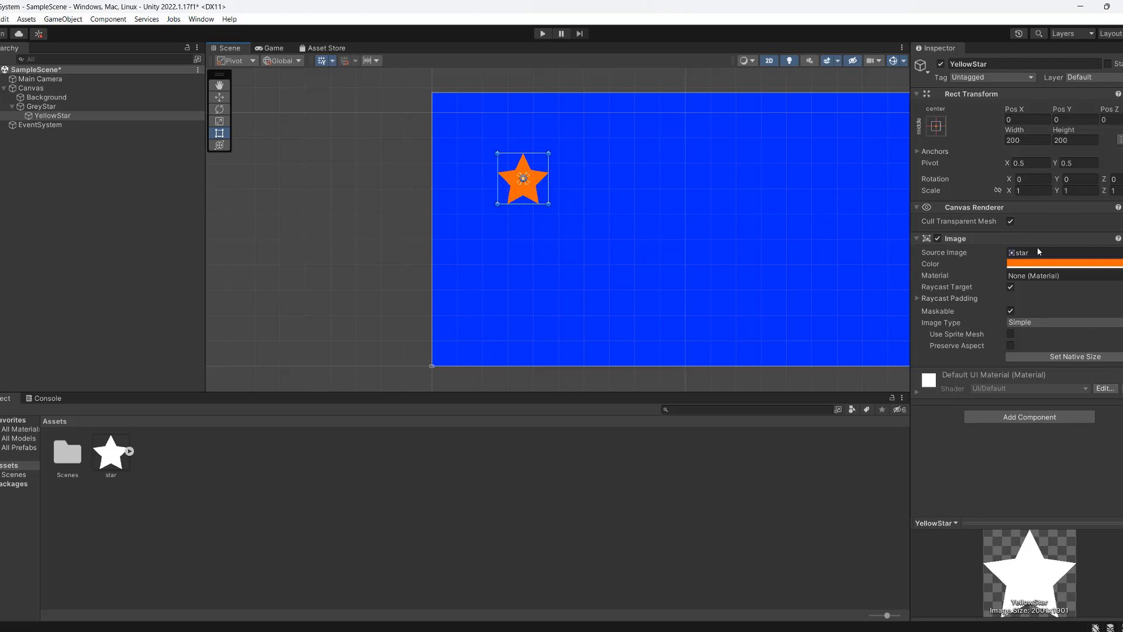
{"action": "left_click", "coordinate": [111, 439]}
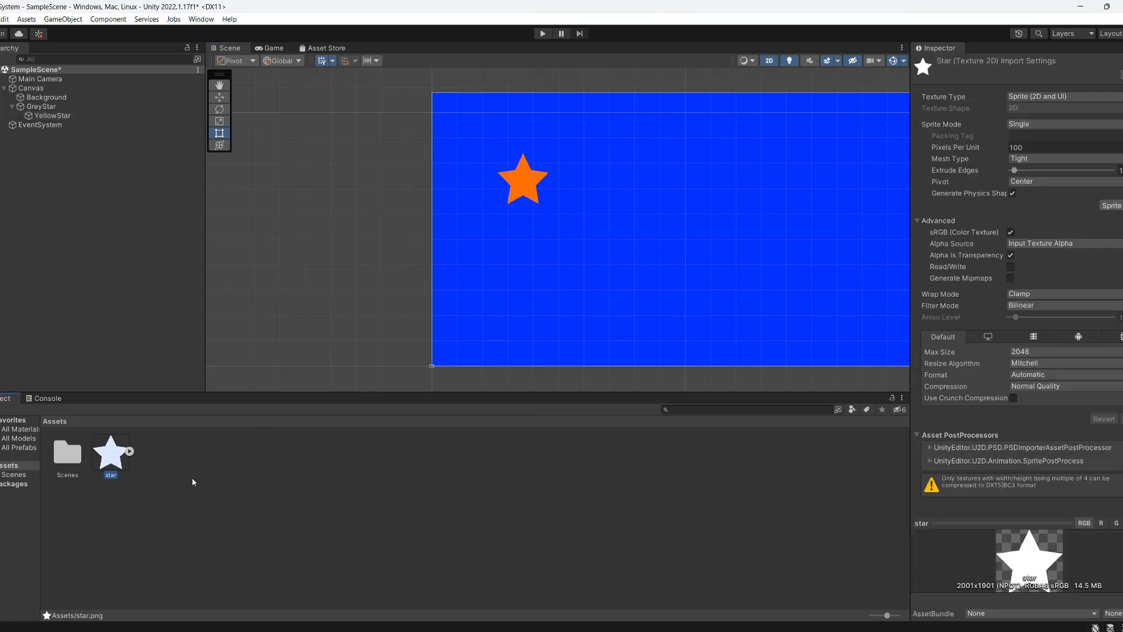
{"action": "left_click", "coordinate": [42, 105]}
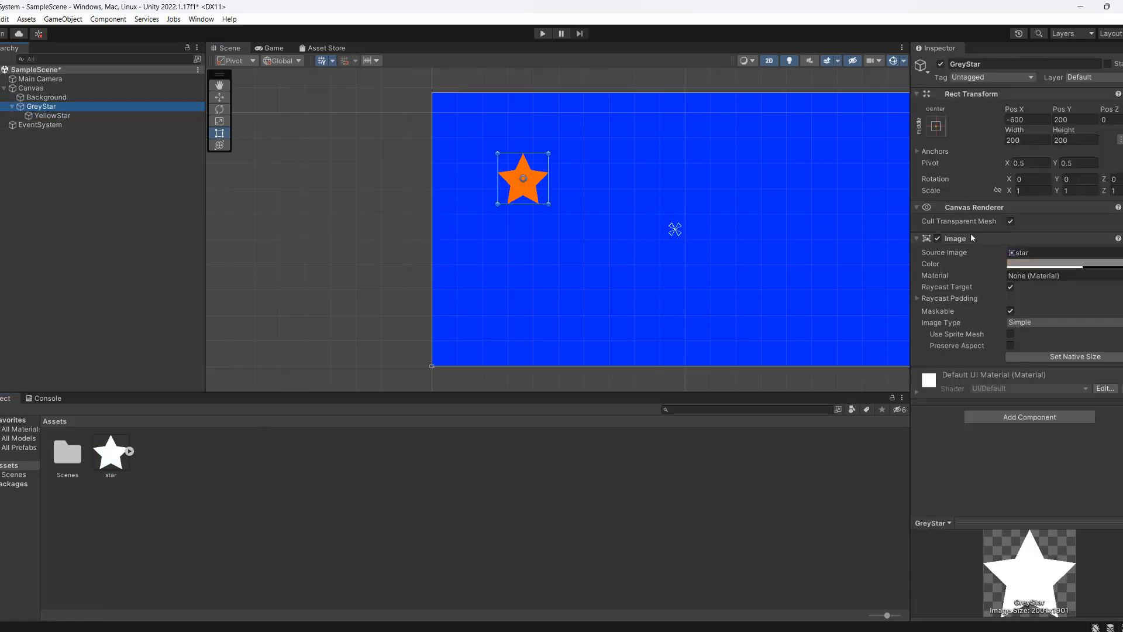
{"action": "mouse_move", "coordinate": [894, 253]}
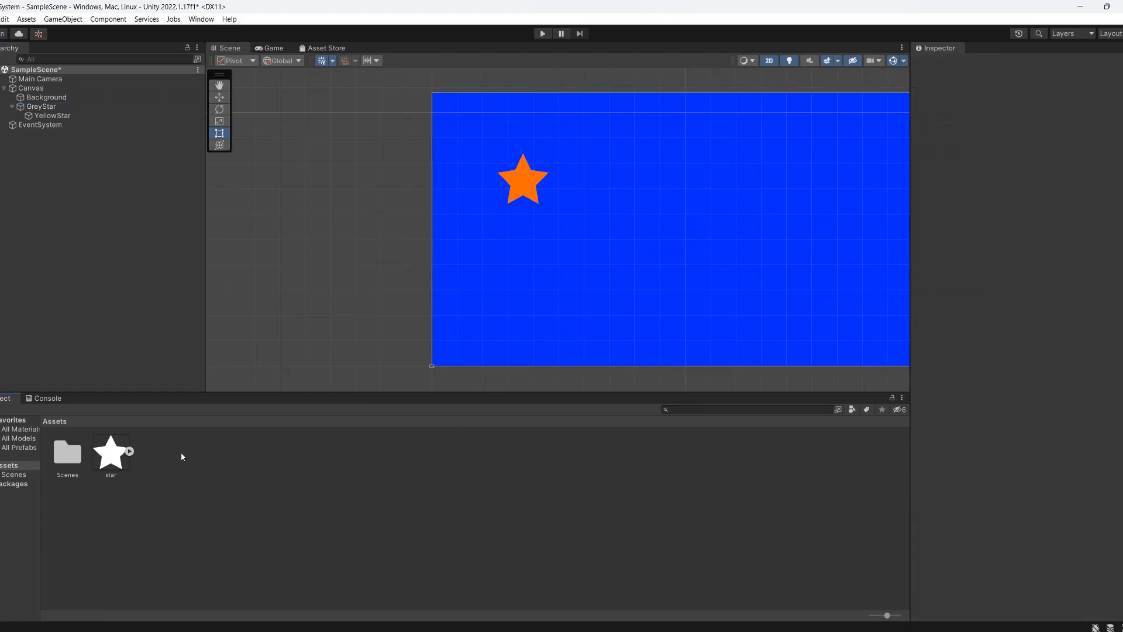
Create a new C# script named Star in the Assets folder
{"action": "right_click", "coordinate": [182, 455]}
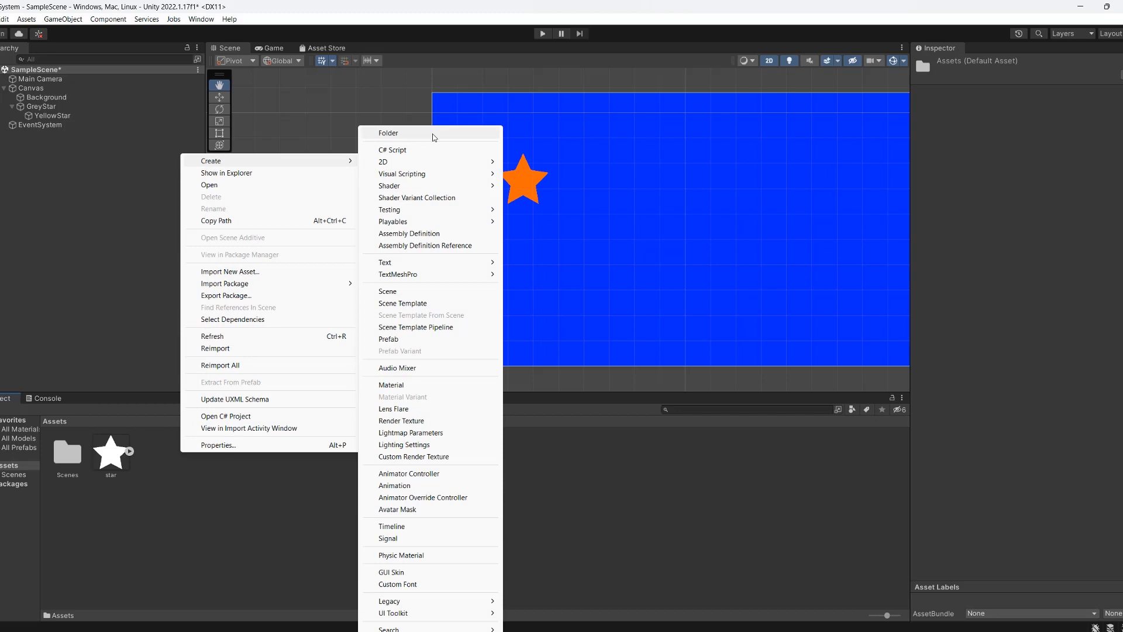
{"action": "left_click", "coordinate": [393, 150]}
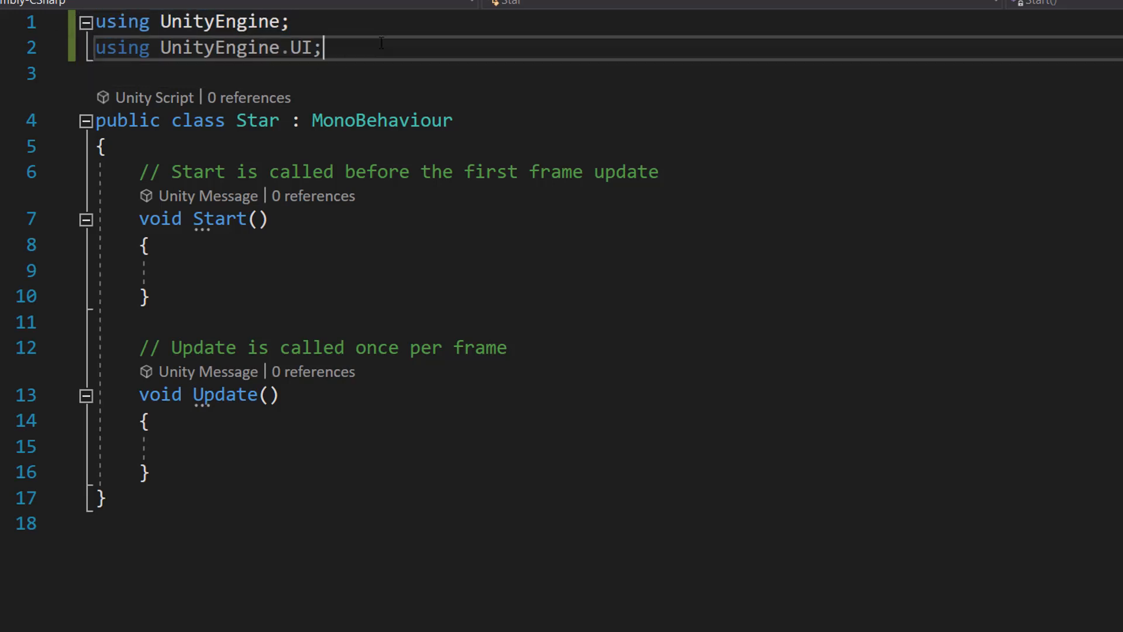
Add using UnityEngine.UI, a public Image YellowStar, and an Awake that scales it to zero
{"action": "triple_click", "coordinate": [208, 47]}
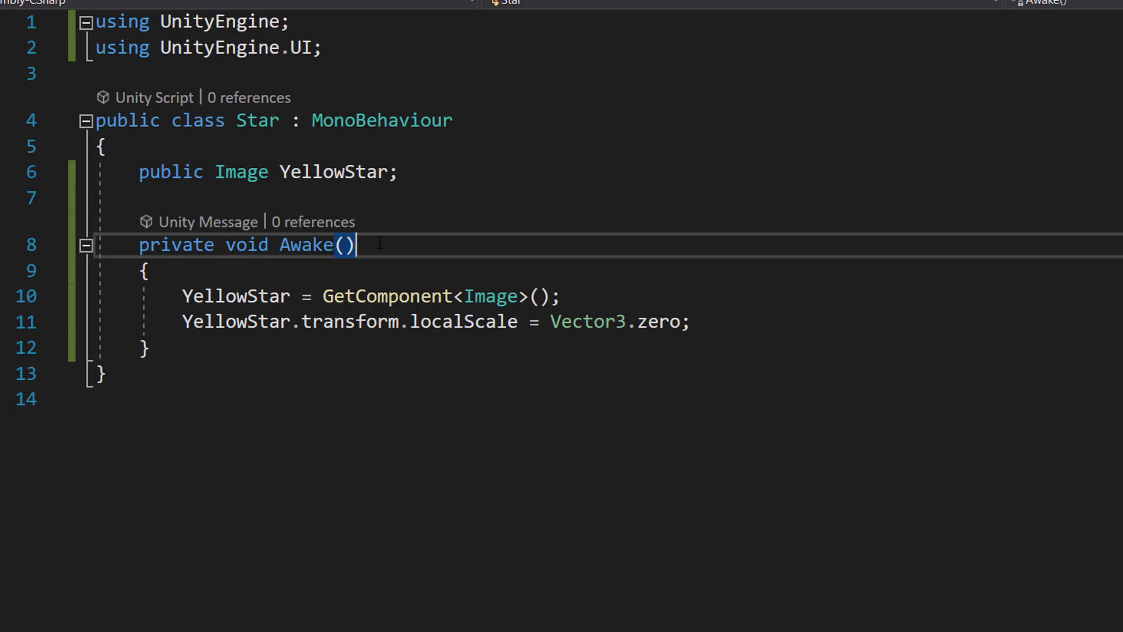
{"action": "double_click", "coordinate": [233, 295]}
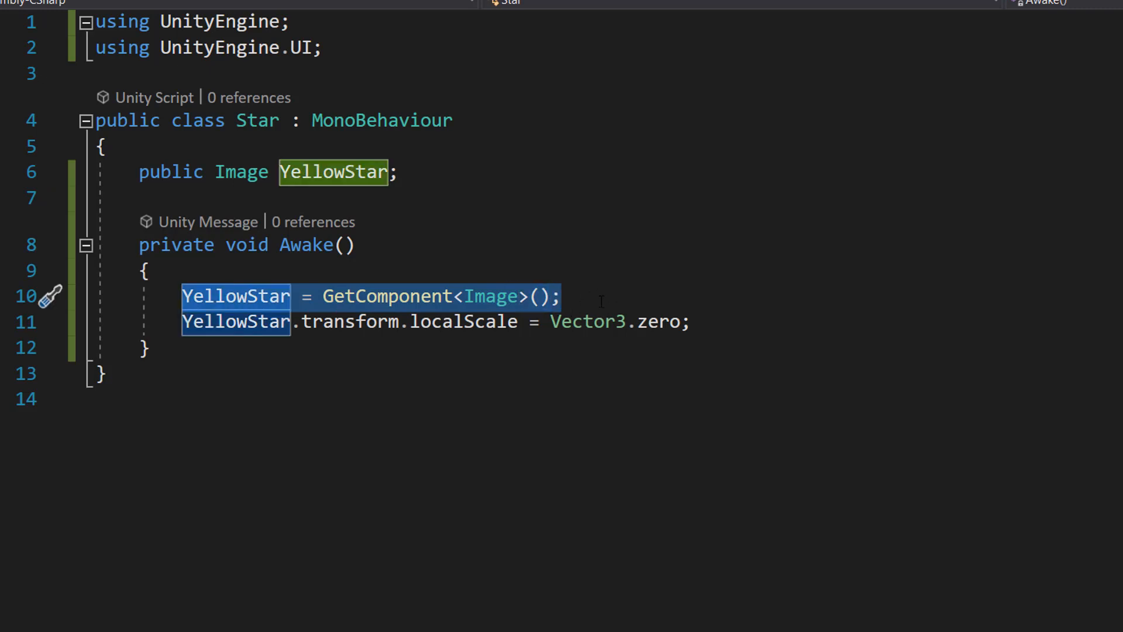
{"action": "left_click", "coordinate": [355, 245]}
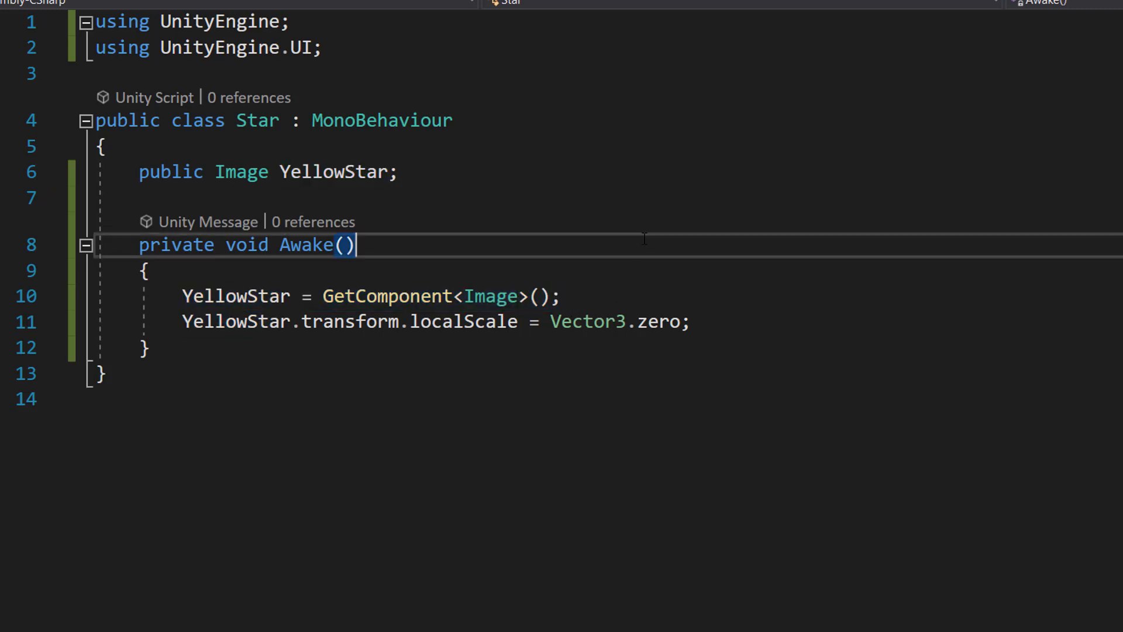
{"action": "left_click_drag", "start_coordinate": [183, 322], "coordinate": [614, 322]}
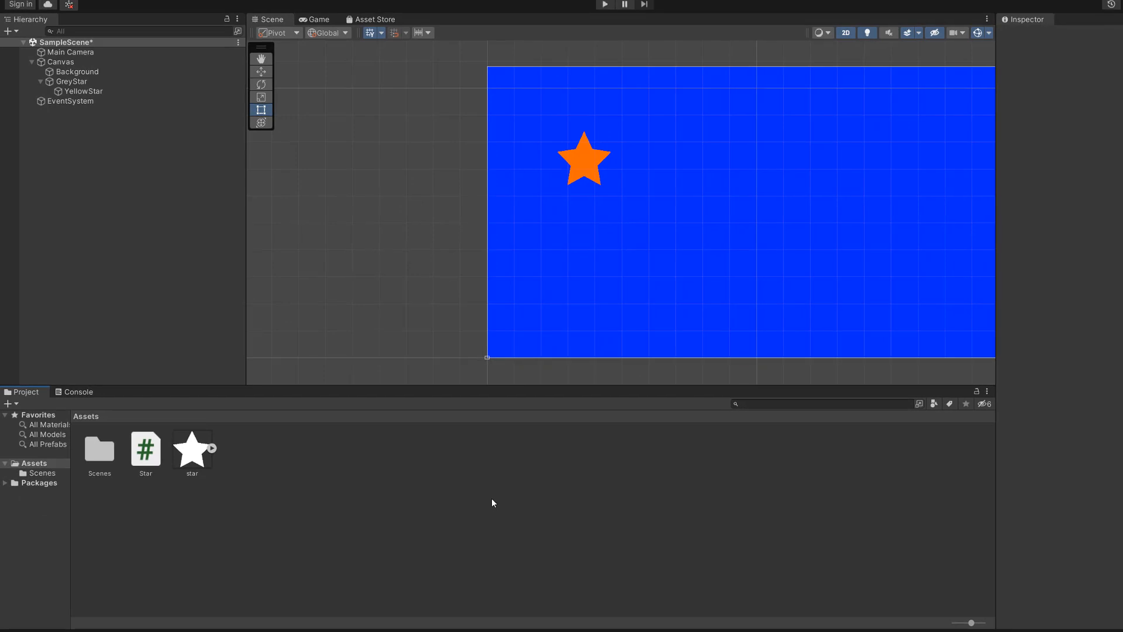
{"action": "mouse_move", "coordinate": [251, 452]}
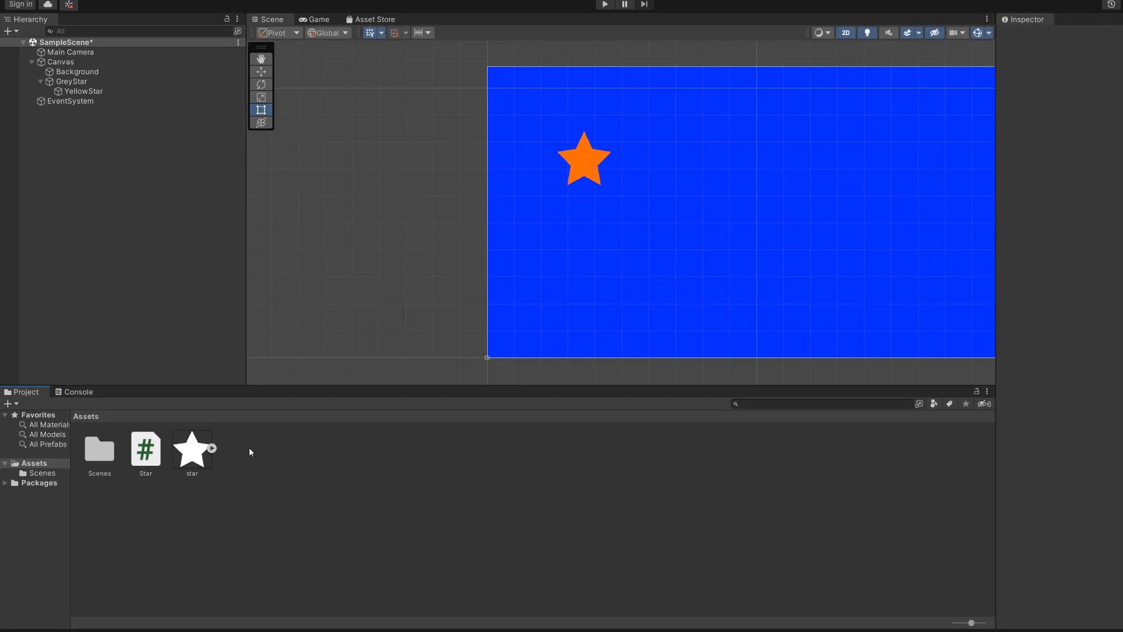
Create a second C# script for WellDoneScreenManager in the Assets folder
{"action": "right_click", "coordinate": [251, 452]}
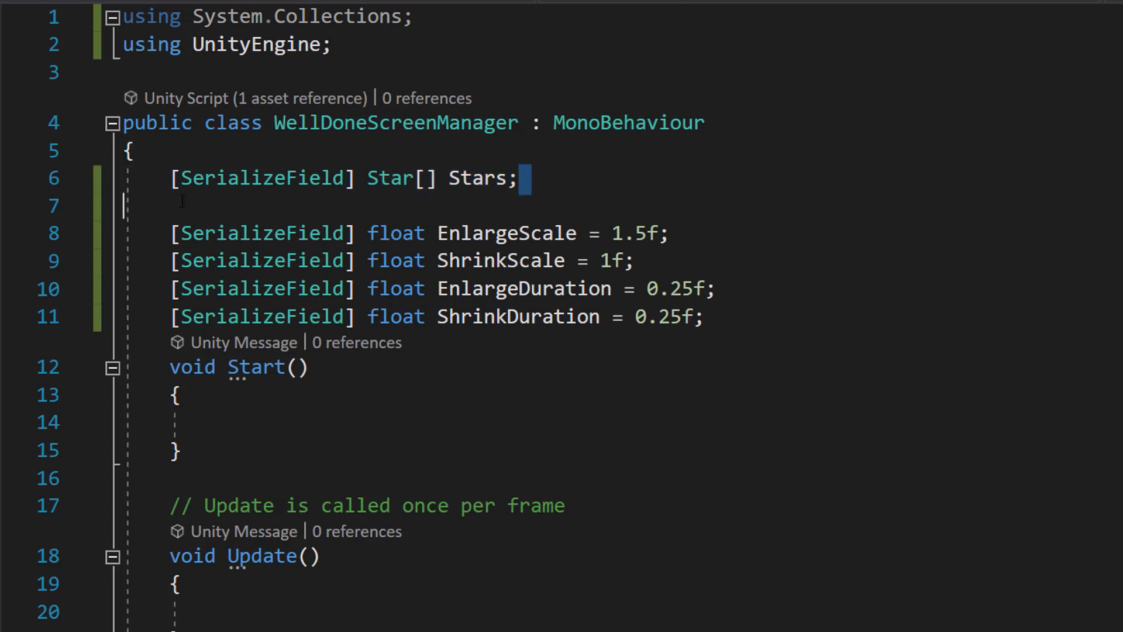
Declare [SerializeField] Star[] Stars plus EnlargeScale, ShrinkScale, EnlargeDuration and ShrinkDuration floats
{"action": "double_click", "coordinate": [261, 178]}
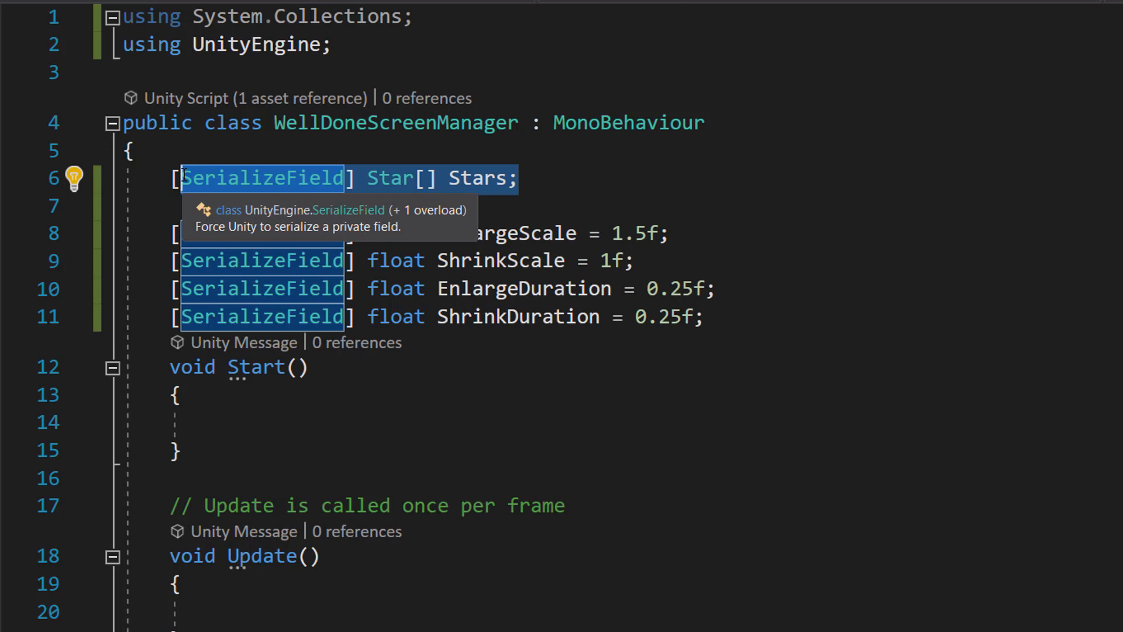
{"action": "mouse_move", "coordinate": [580, 152]}
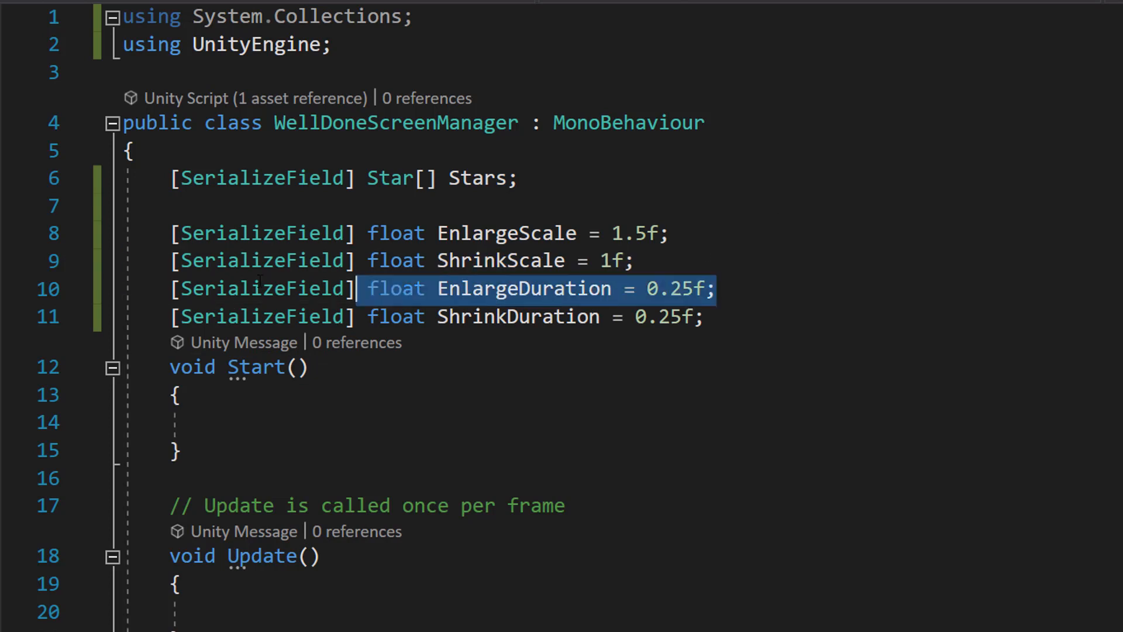
{"action": "left_click", "coordinate": [711, 289]}
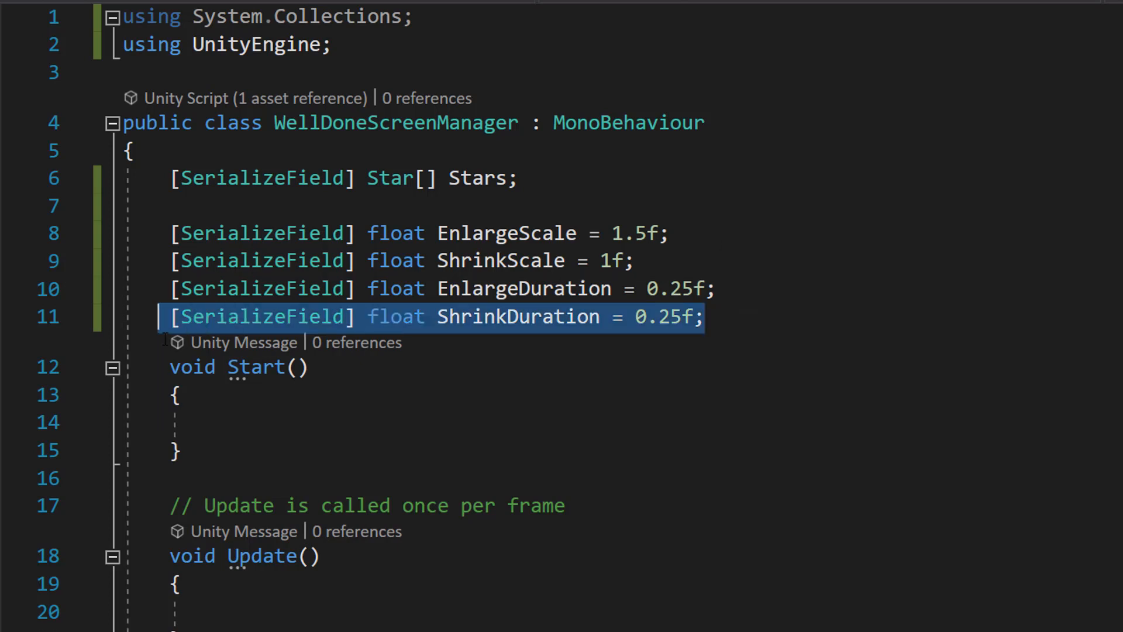
Call ShowStars(5) in Start and write ShowStarsRoutine with foreach and for loops
{"action": "type", "text": "ShowStars(5);"}
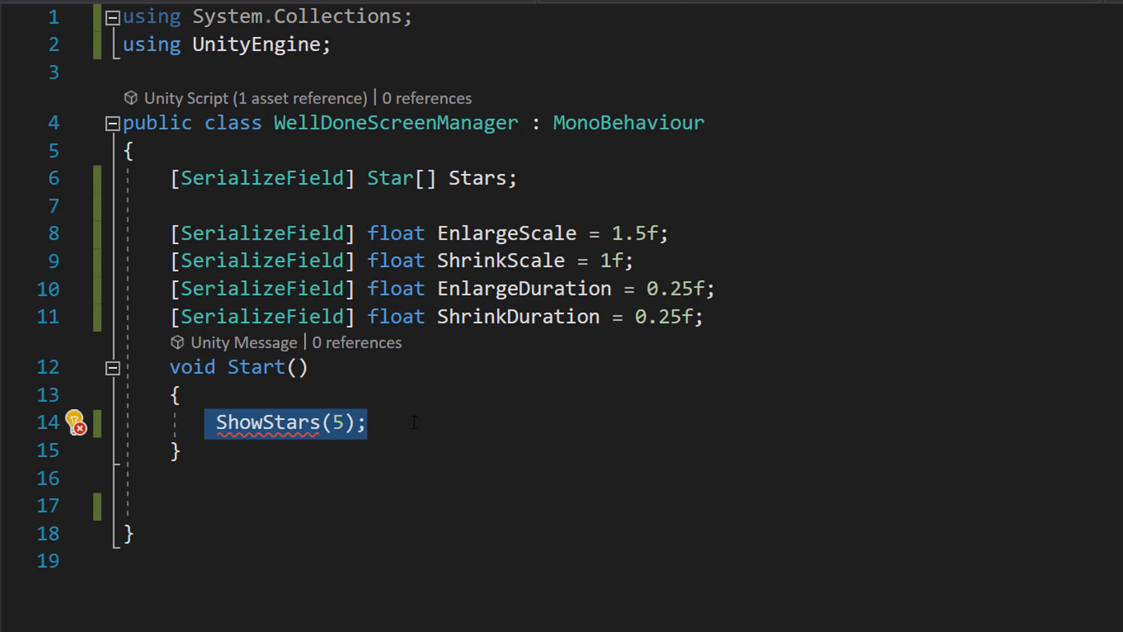
{"action": "left_click", "coordinate": [366, 422]}
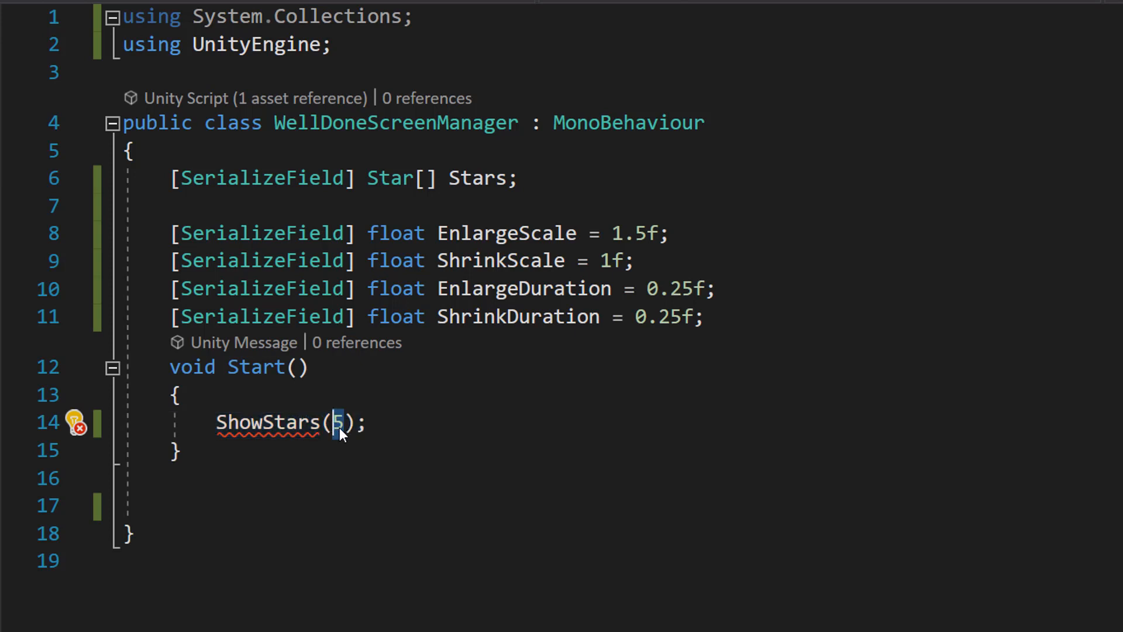
{"action": "mouse_move", "coordinate": [485, 438]}
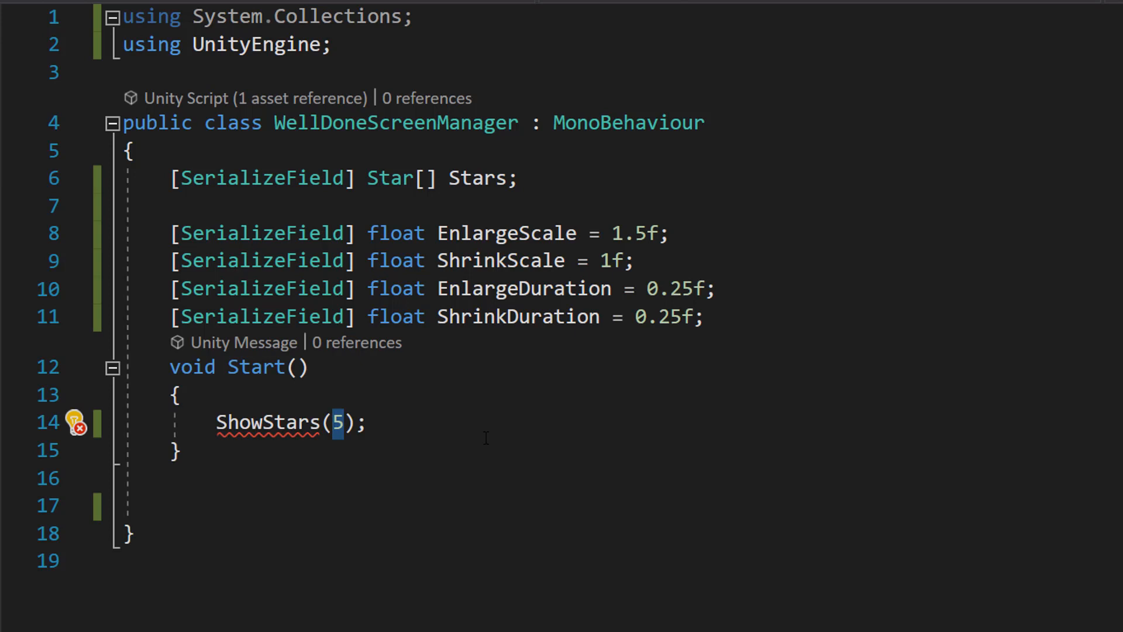
{"action": "scroll", "scroll_direction": "down", "scroll_amount": 3}
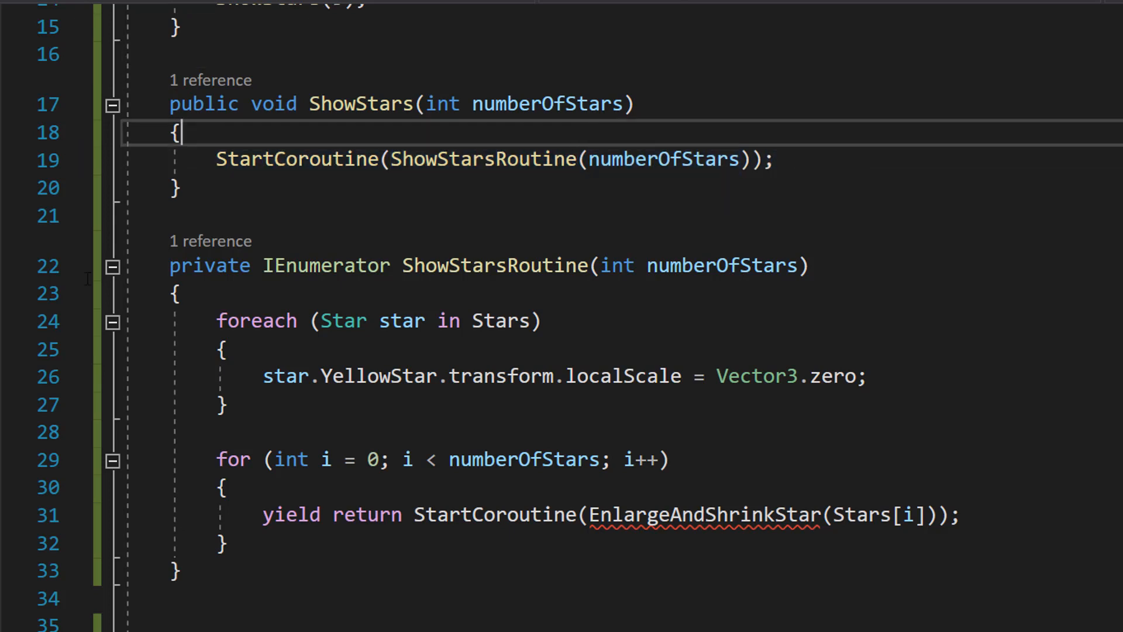
{"action": "double_click", "coordinate": [205, 265]}
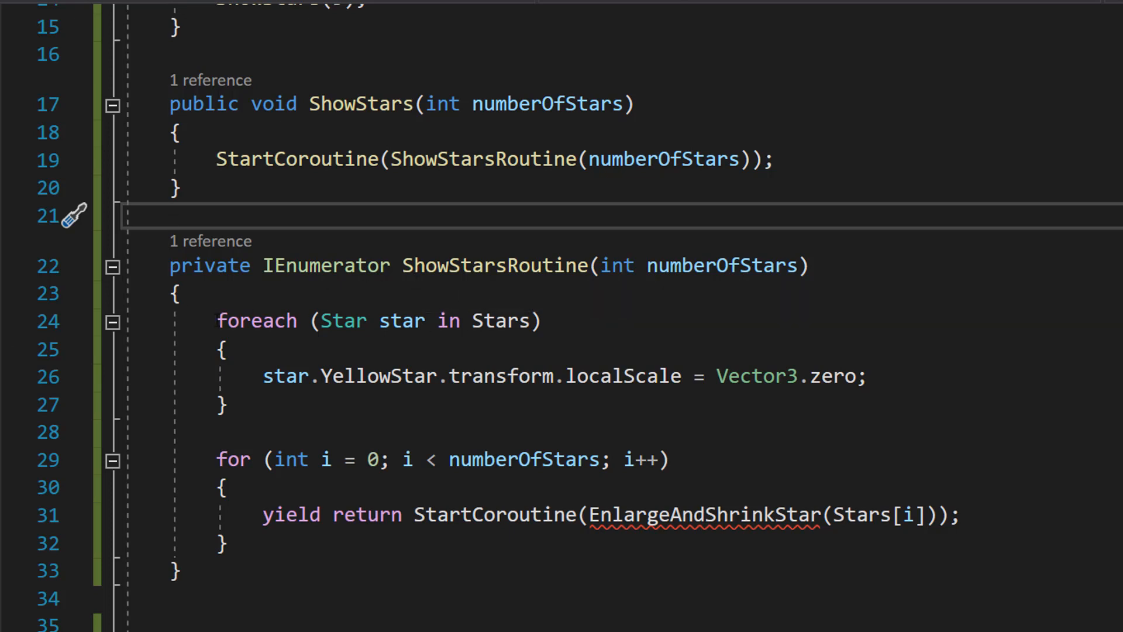
{"action": "left_click_drag", "start_coordinate": [322, 320], "coordinate": [514, 320]}
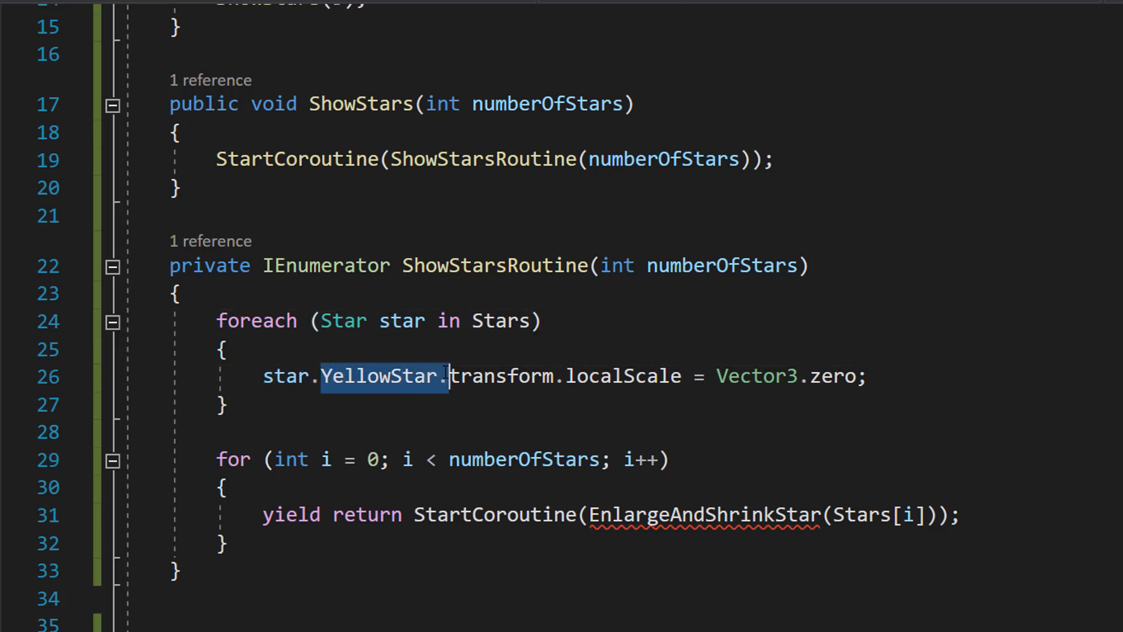
{"action": "left_click_drag", "start_coordinate": [444, 376], "coordinate": [865, 376]}
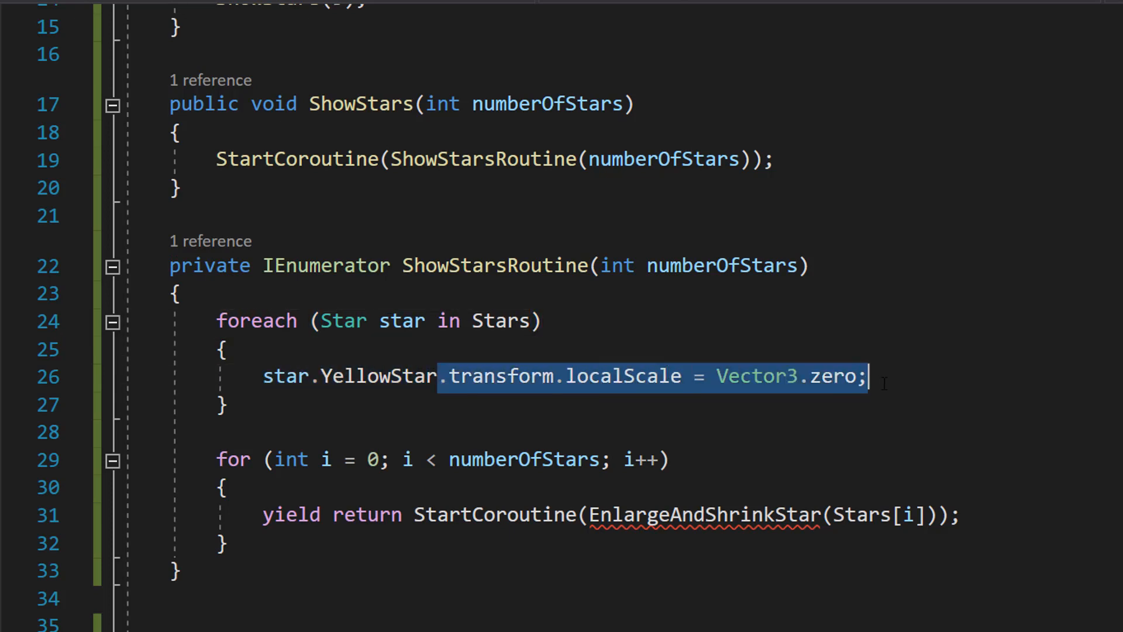
{"action": "left_click", "coordinate": [227, 350]}
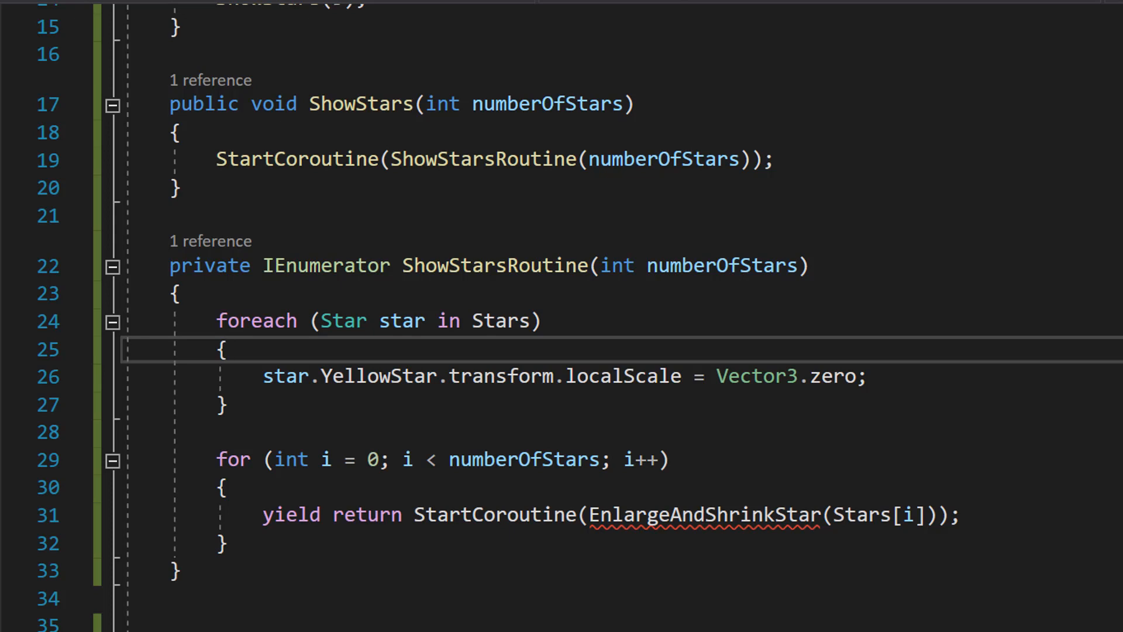
Write EnlargeAndShrinkStar calling ChangeStarScale twice, lerping the star's scale over each duration
{"action": "left_click_drag", "start_coordinate": [216, 459], "coordinate": [508, 459]}
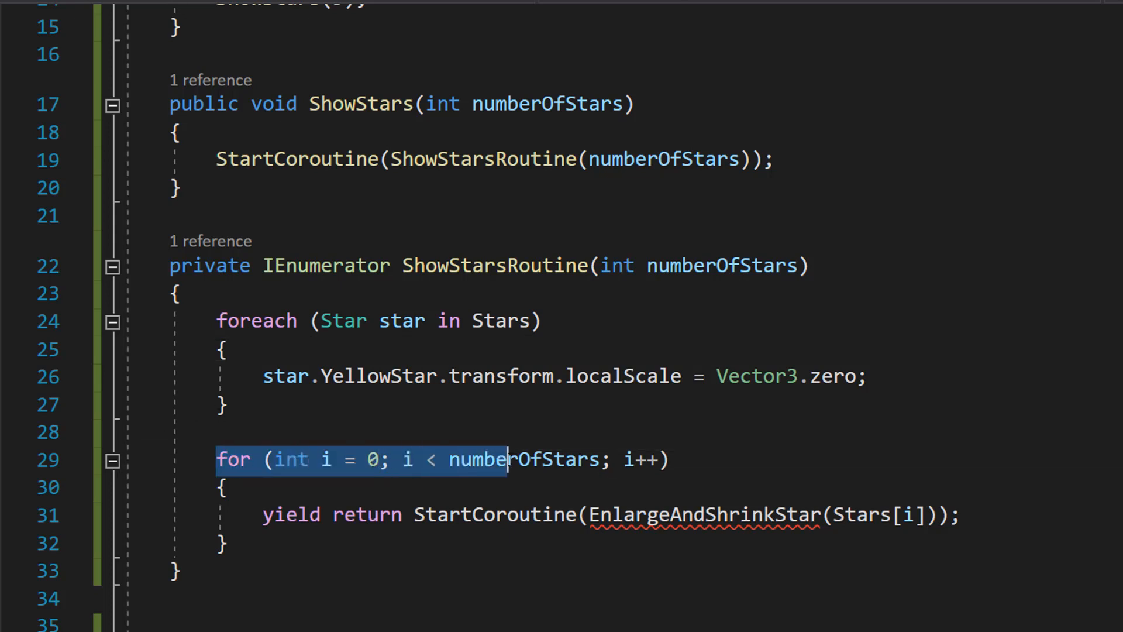
{"action": "left_click", "coordinate": [671, 459]}
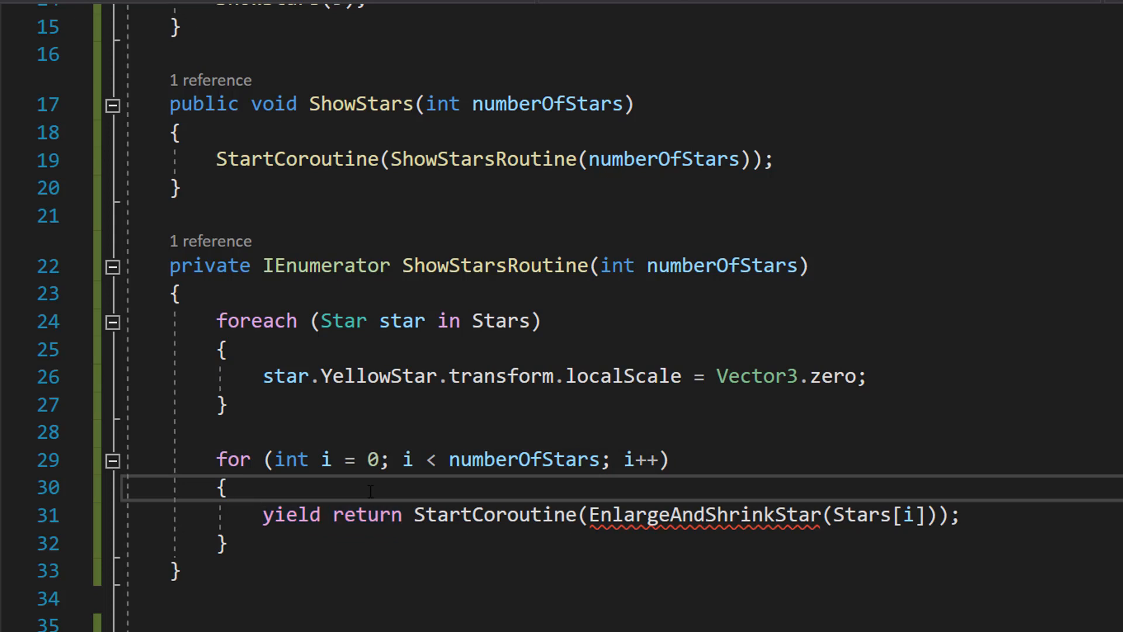
{"action": "left_click", "coordinate": [227, 488]}
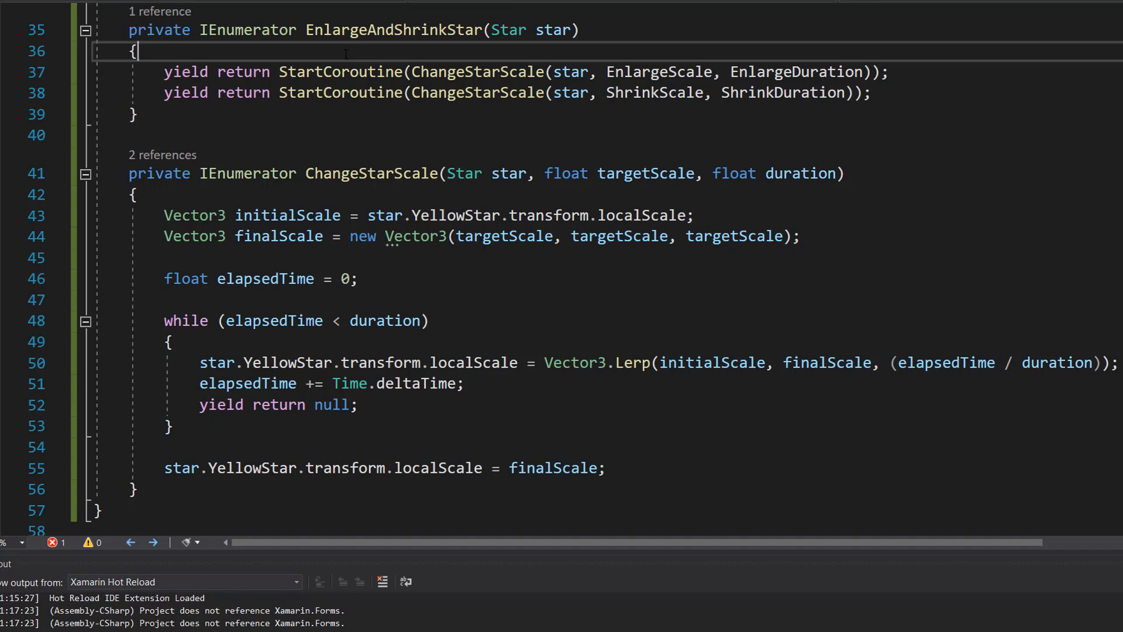
{"action": "scroll", "scroll_direction": "down", "scroll_amount": 3}
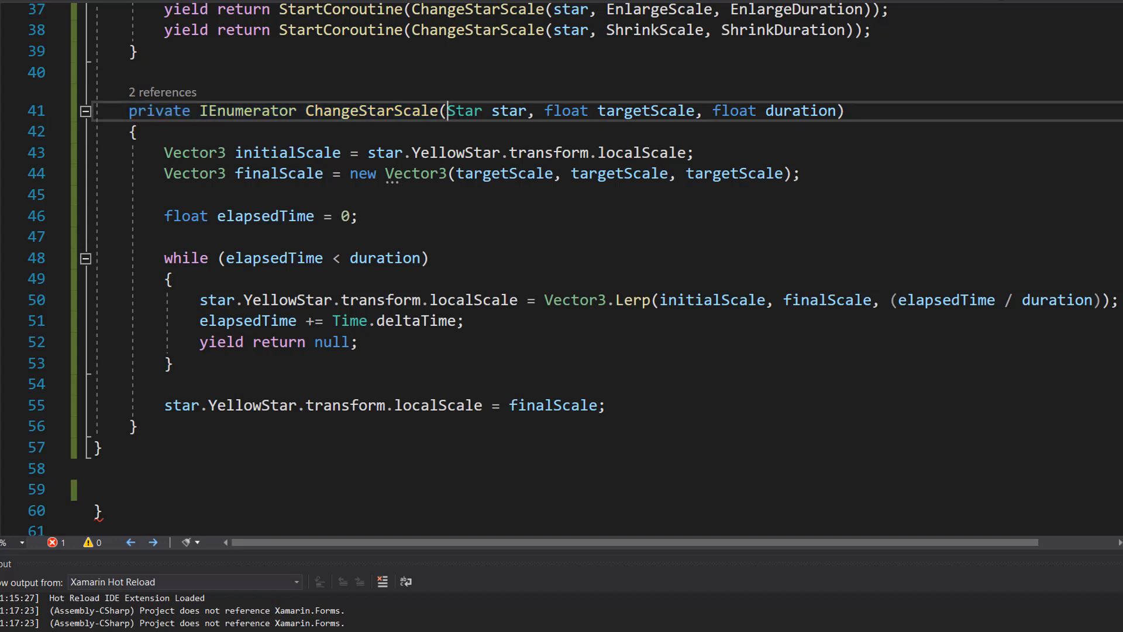
{"action": "mouse_move", "coordinate": [469, 111]}
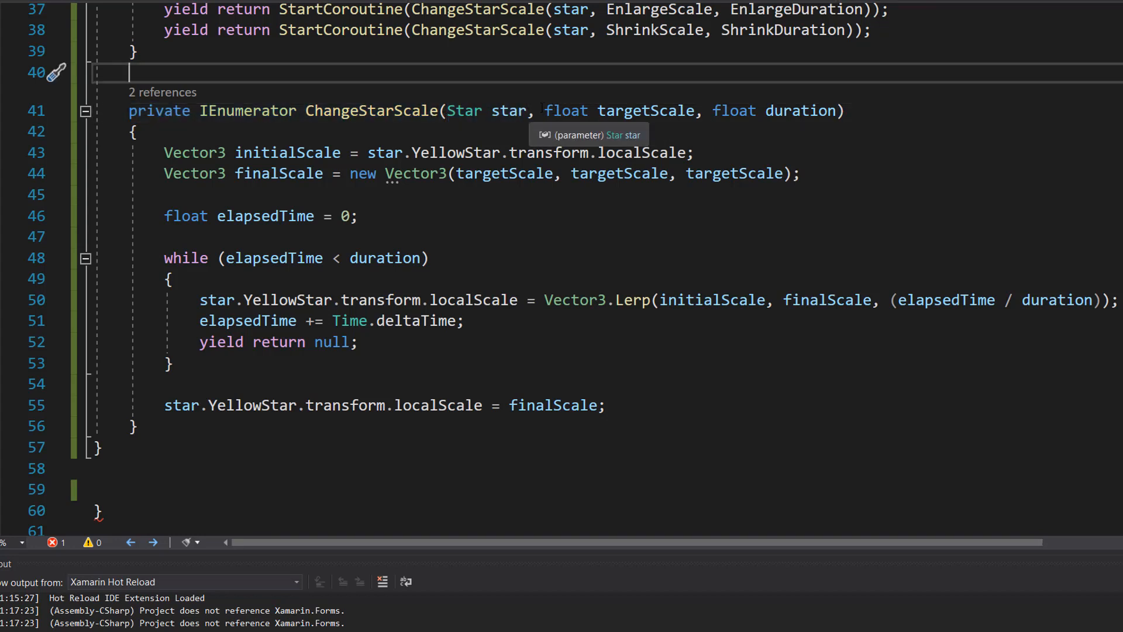
{"action": "double_click", "coordinate": [604, 110]}
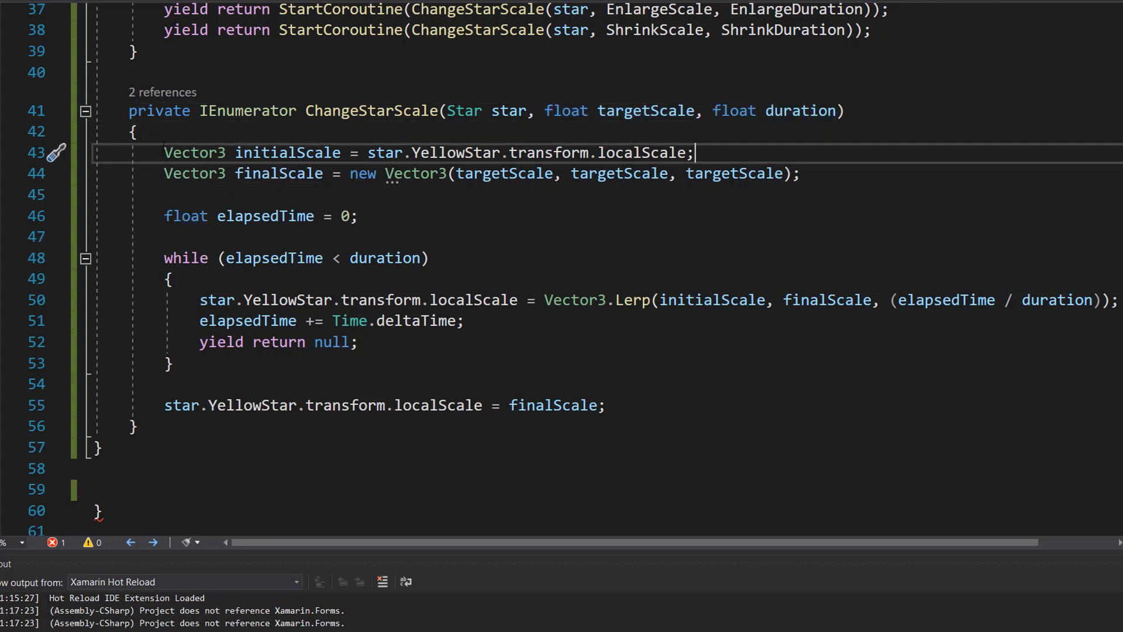
{"action": "left_click", "coordinate": [193, 152]}
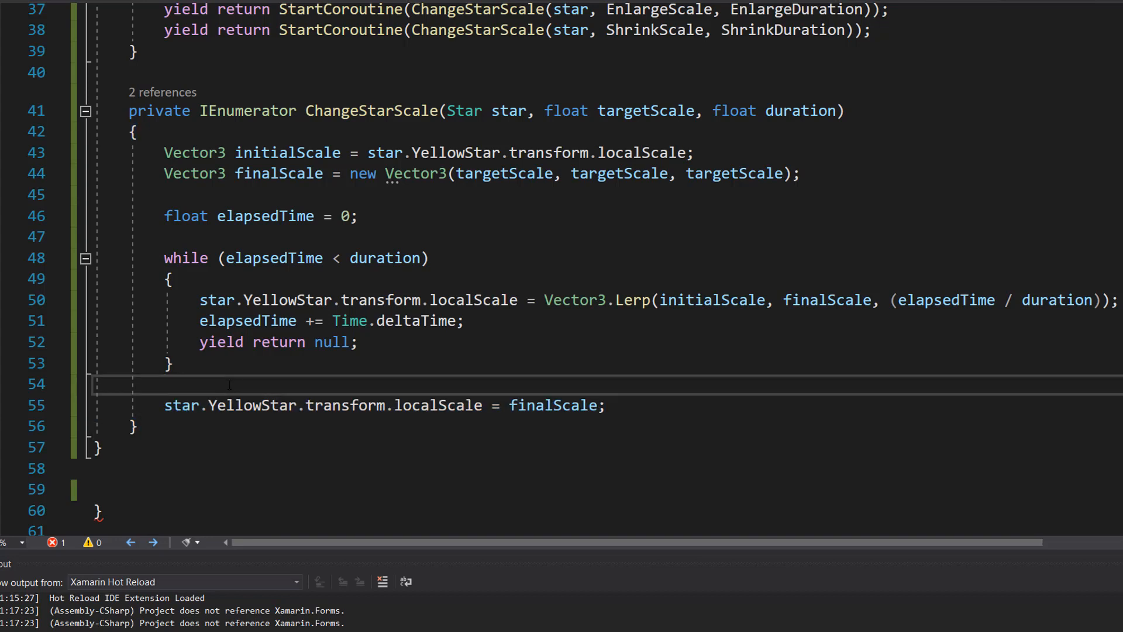
Switch from Visual Studio back to the Unity Editor window
{"action": "left_click", "coordinate": [165, 385]}
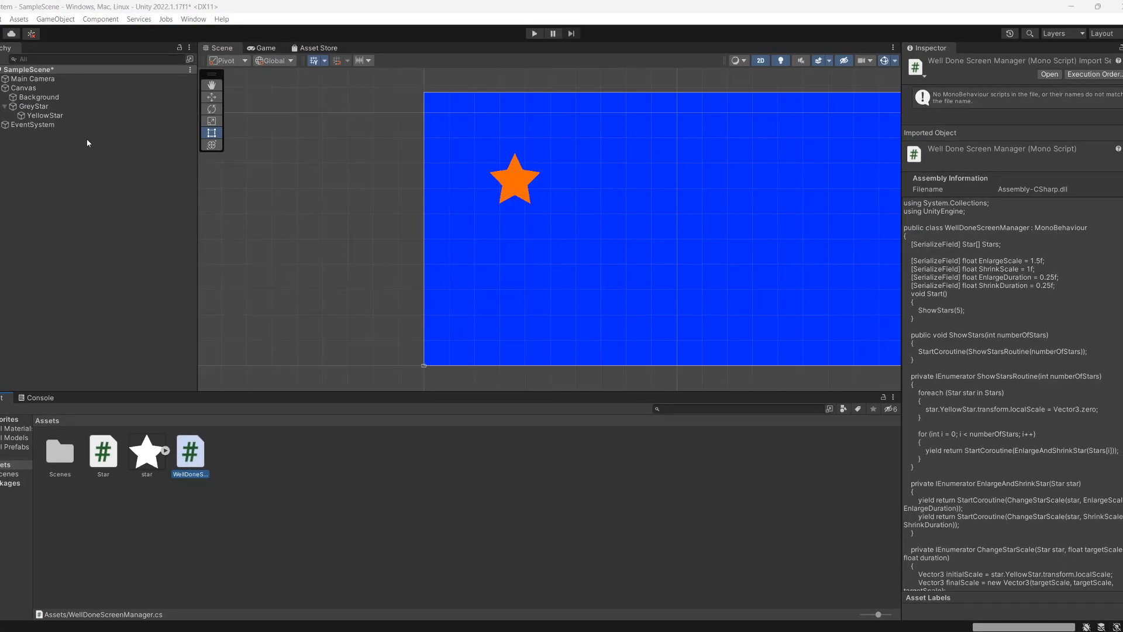
Attach WellDoneScreenManager to Canvas and save GreyStar as a prefab in Assets
{"action": "left_click", "coordinate": [45, 115]}
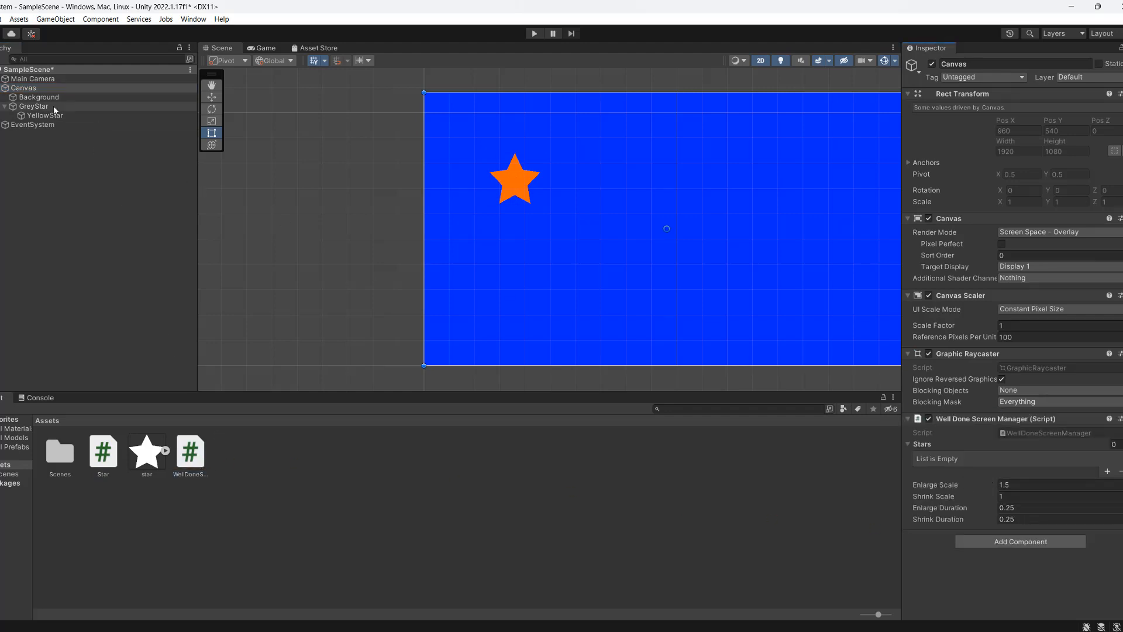
{"action": "left_click", "coordinate": [33, 106]}
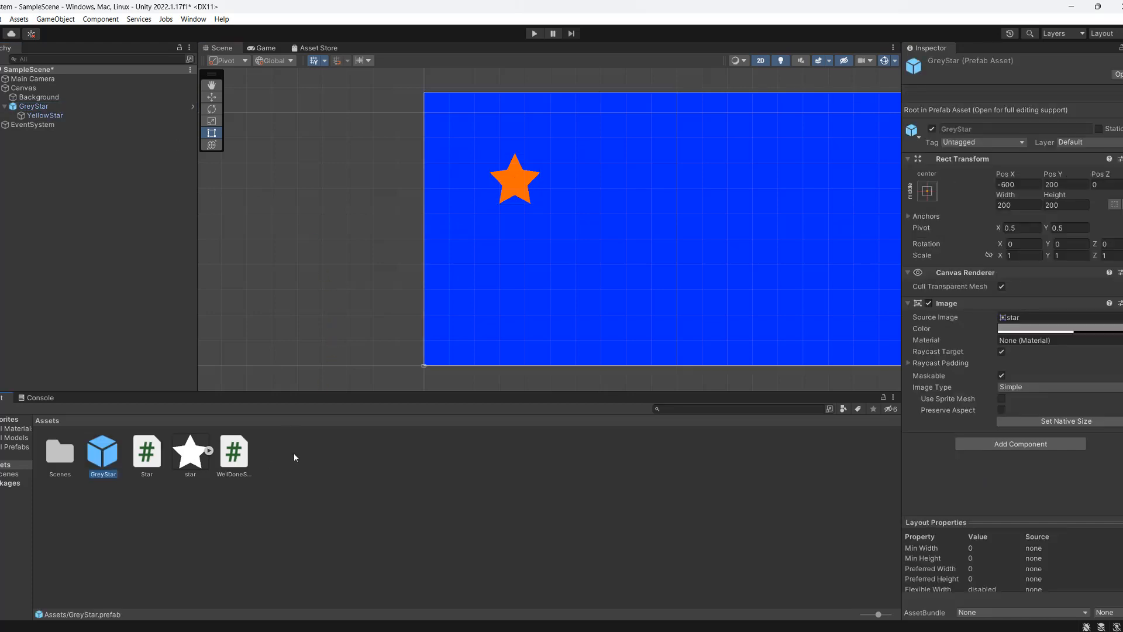
Duplicate GreyStar and set the copies' Pos X to -300, 0, 300 and 600
{"action": "left_click", "coordinate": [6, 105]}
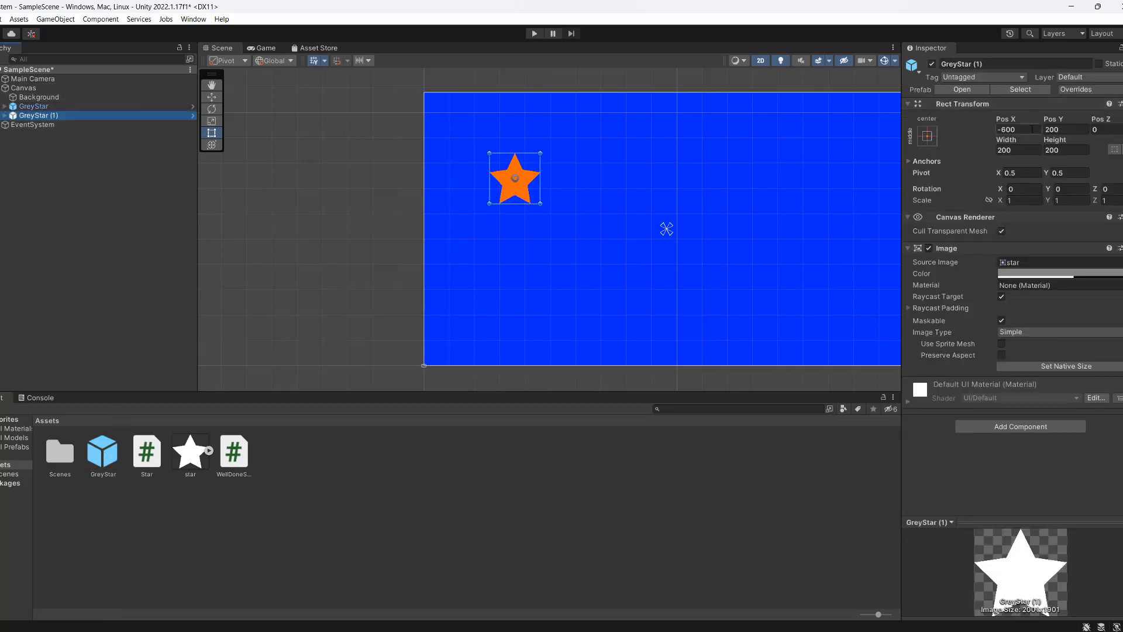
{"action": "left_click", "coordinate": [1017, 128]}
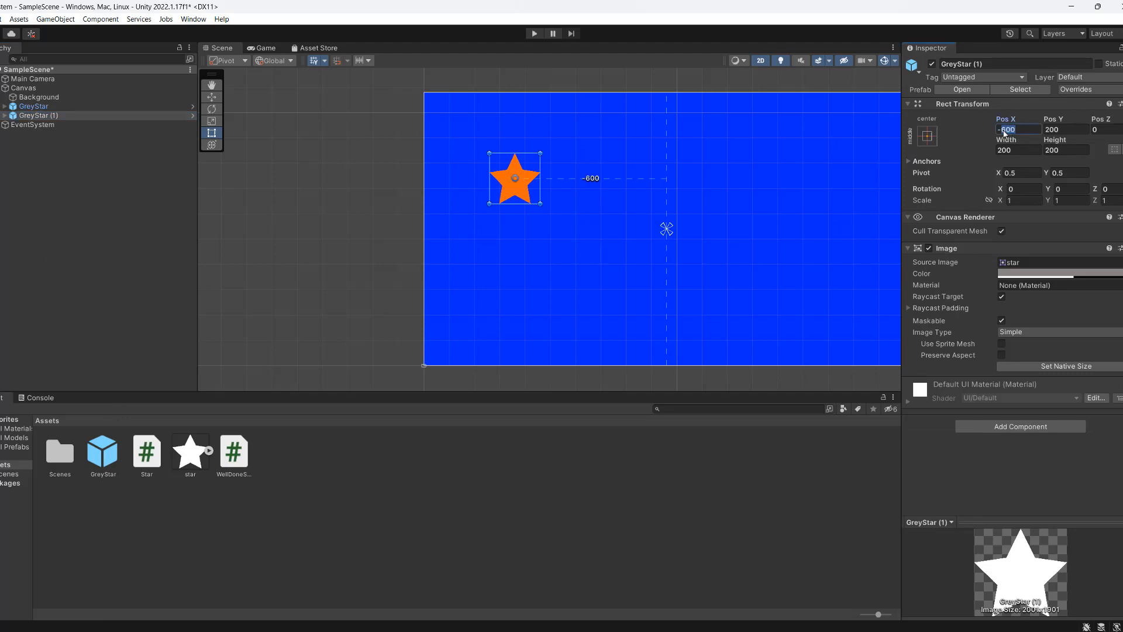
{"action": "type", "text": "-300"}
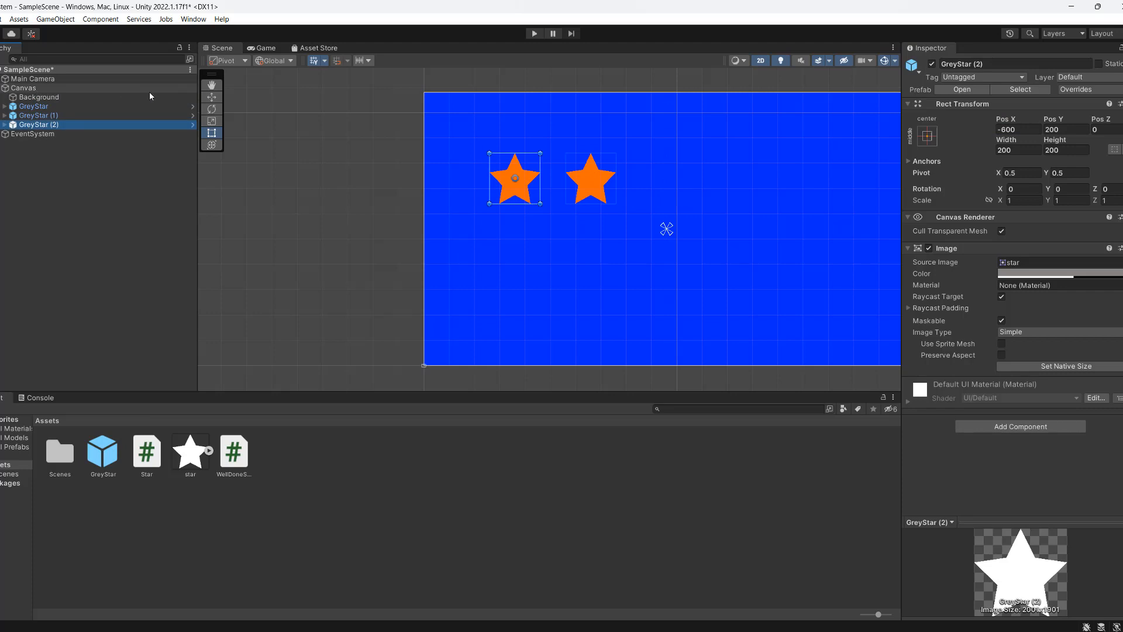
{"action": "left_click", "coordinate": [1017, 130]}
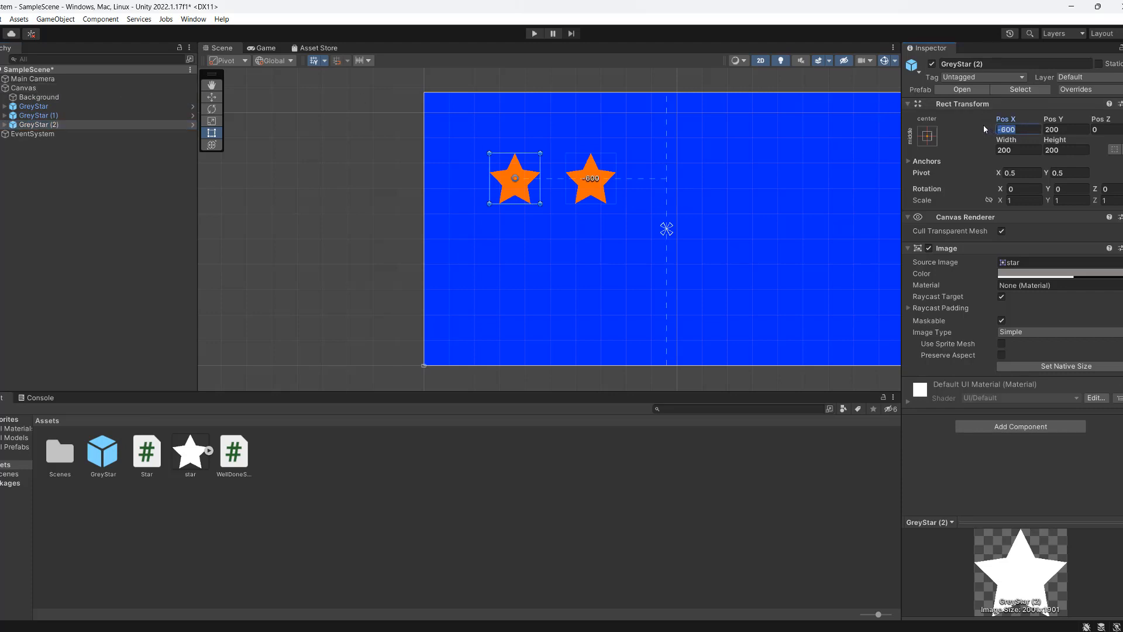
{"action": "type", "text": "0"}
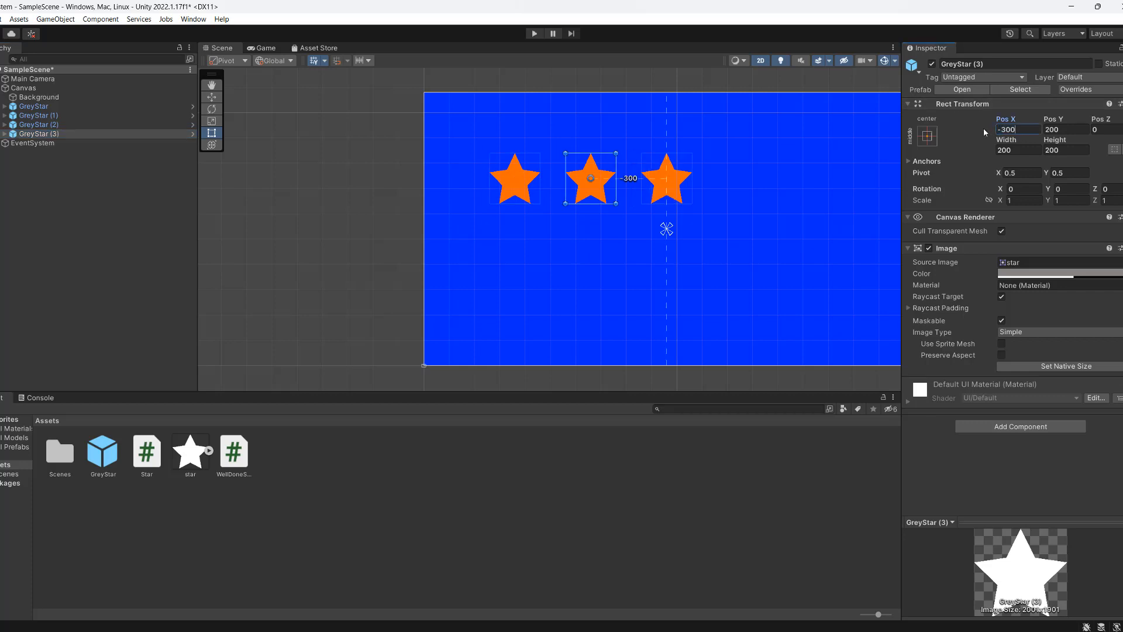
{"action": "type", "text": "30"}
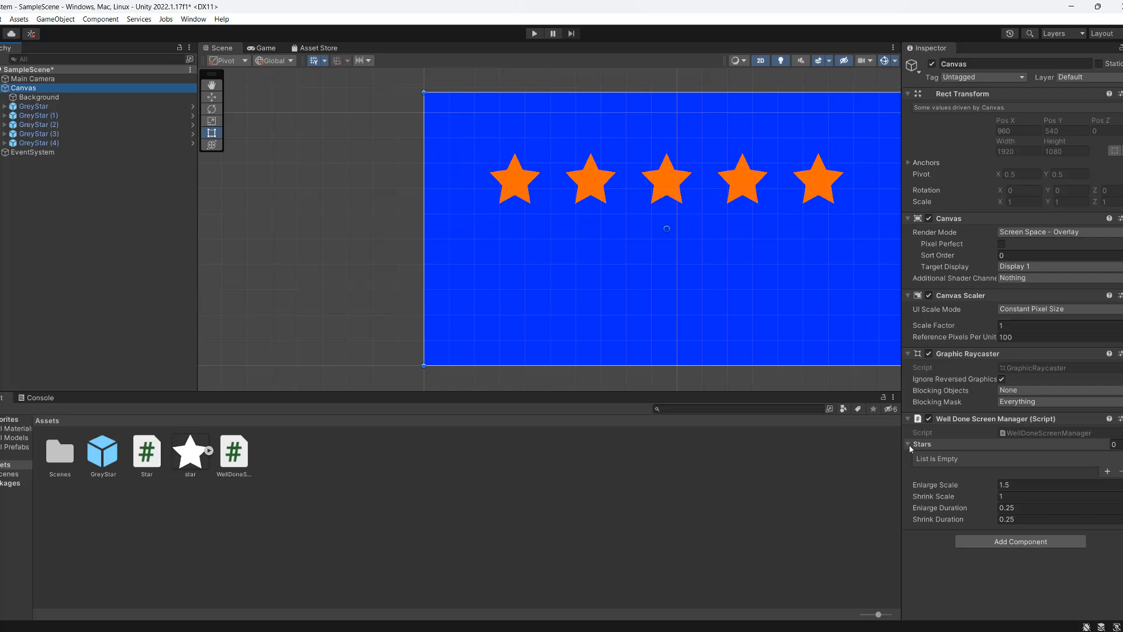
Assign the five YellowStar children to the Canvas manager's Stars list and enter Play mode
{"action": "left_click", "coordinate": [909, 444]}
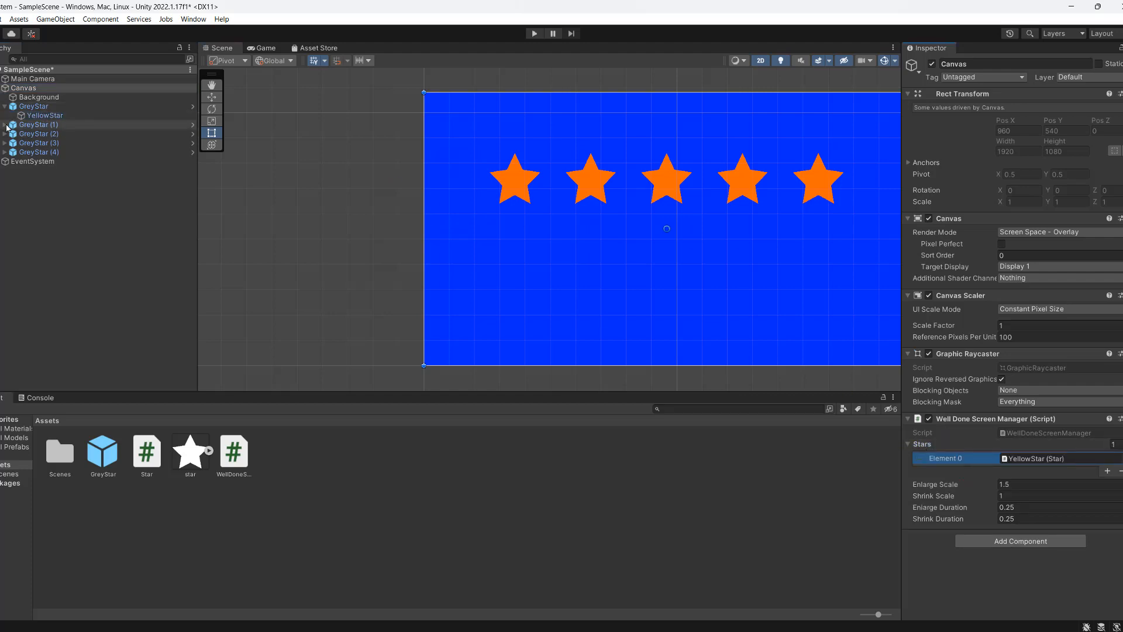
{"action": "left_click", "coordinate": [1107, 472]}
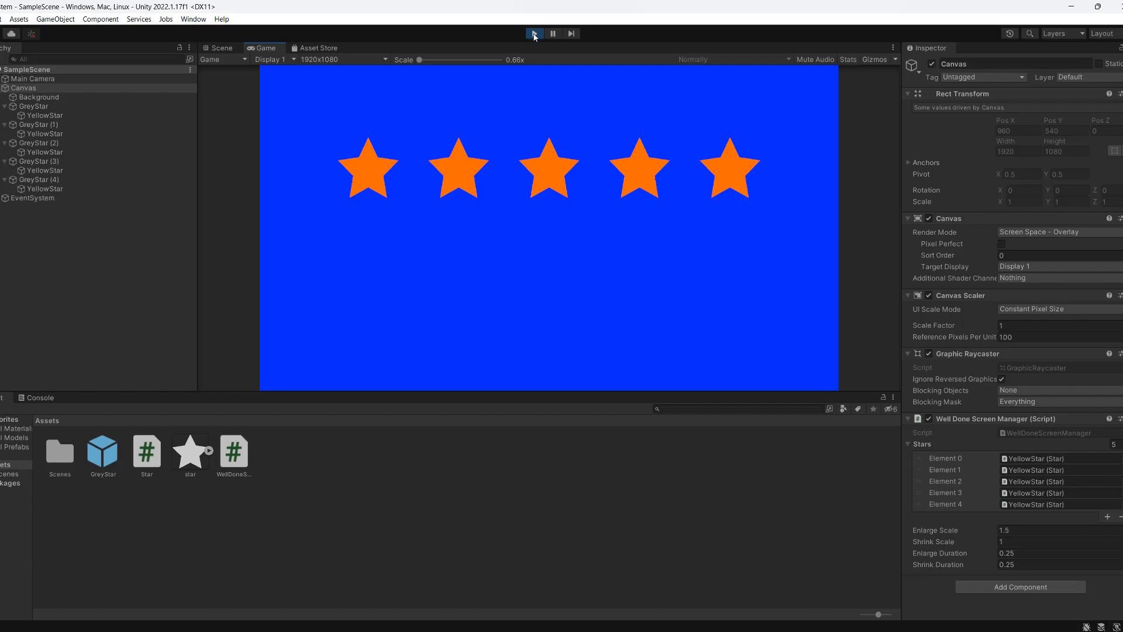
{"action": "left_click", "coordinate": [532, 33]}
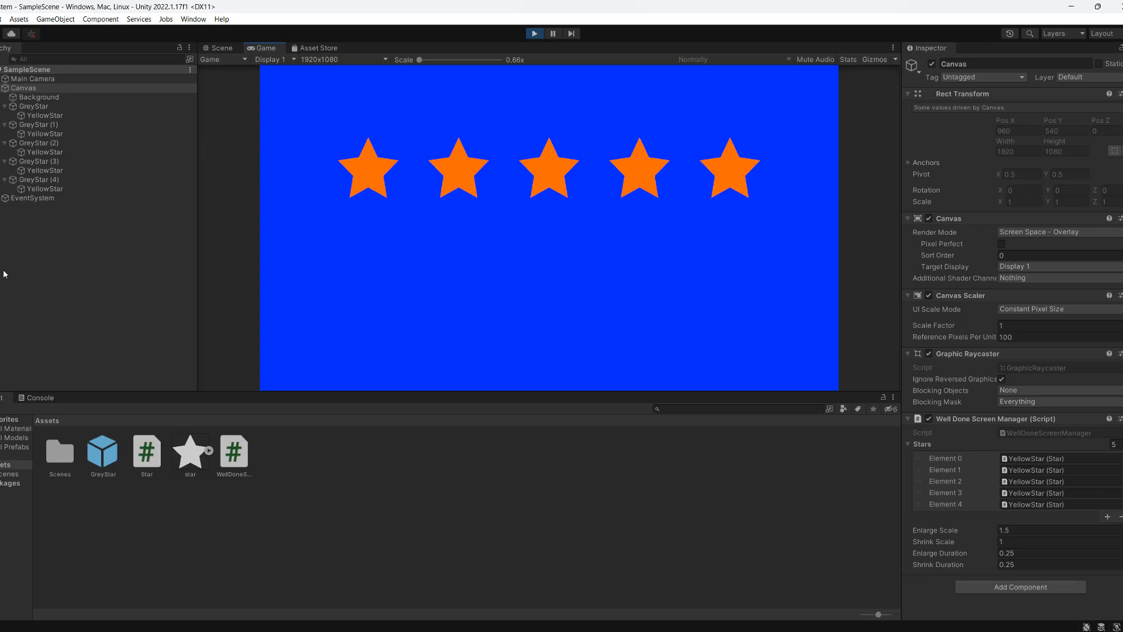